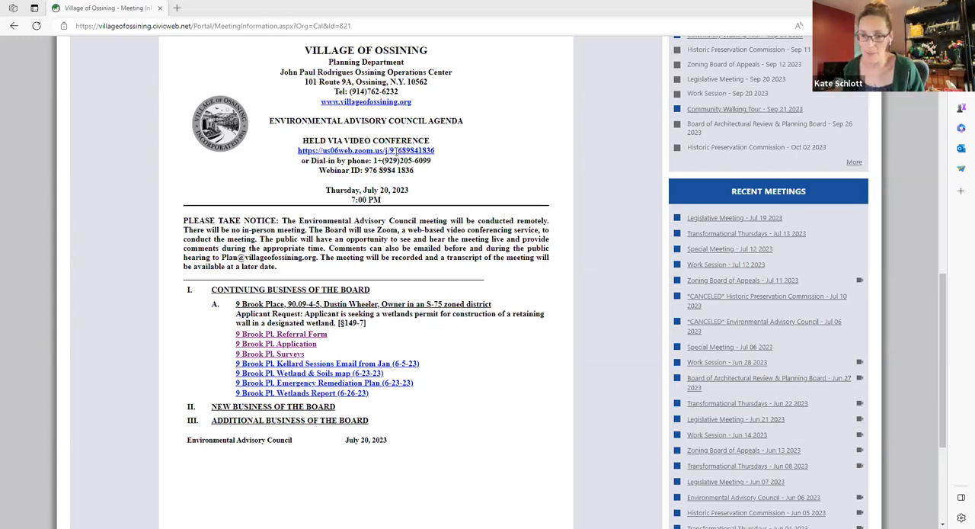
mouse_move(588, 96)
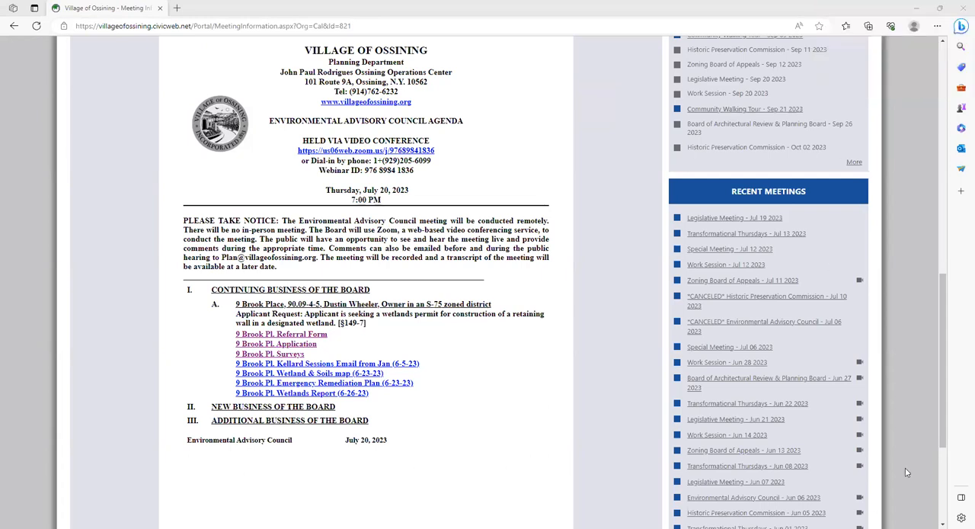
mouse_move(948, 494)
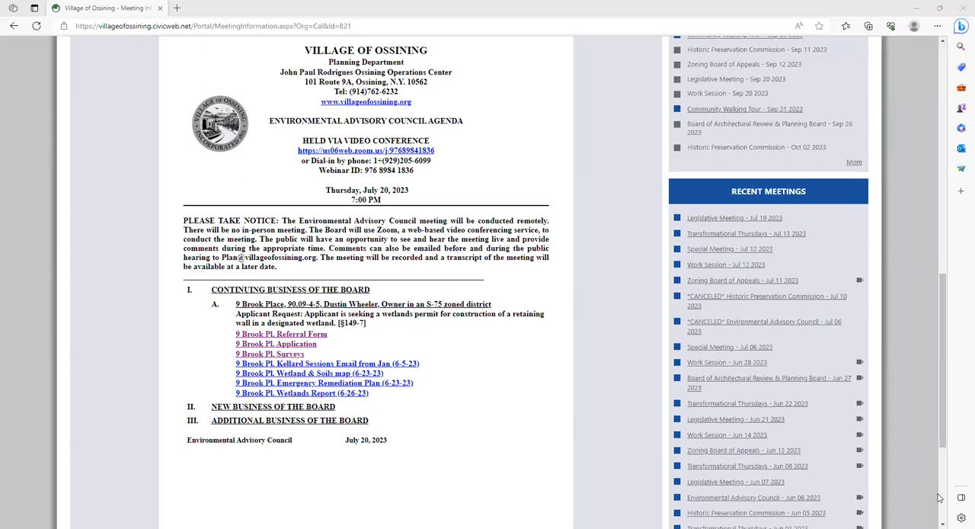
mouse_move(946, 476)
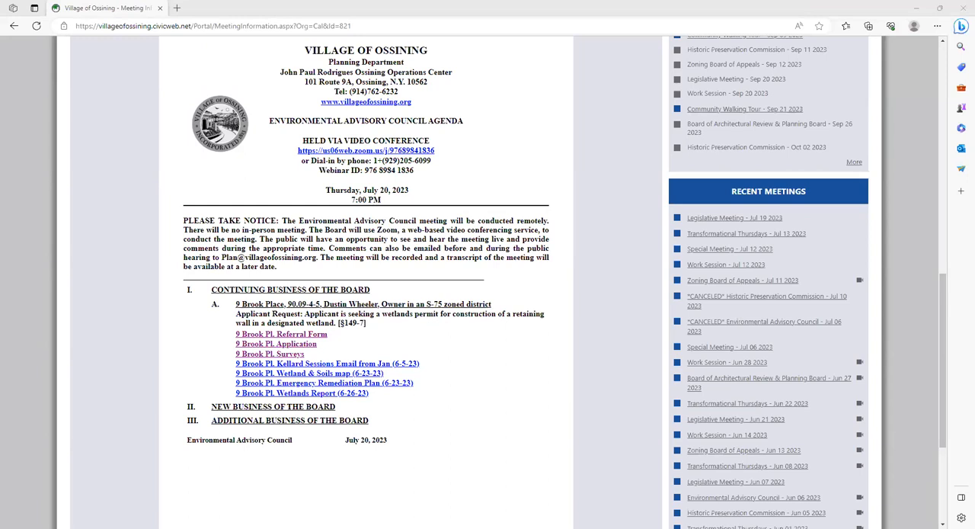
mouse_move(961, 341)
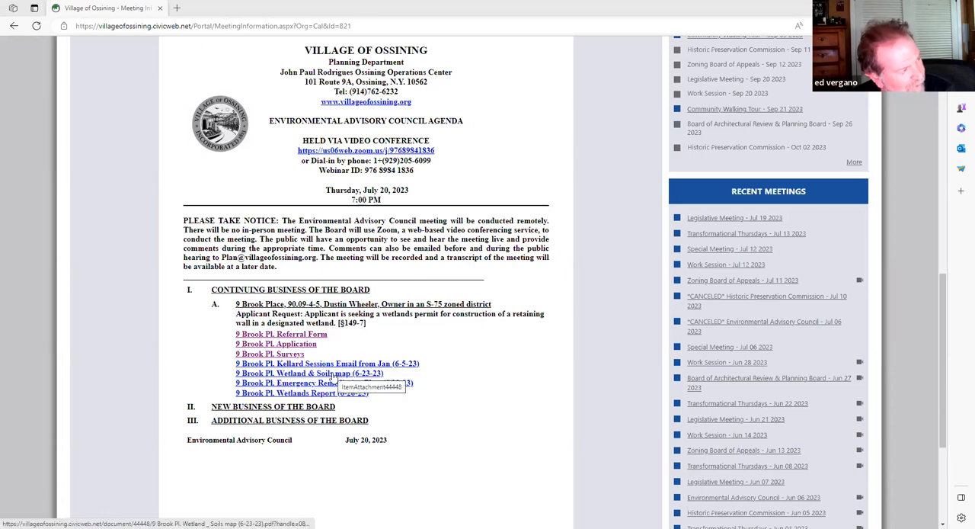
click(308, 374)
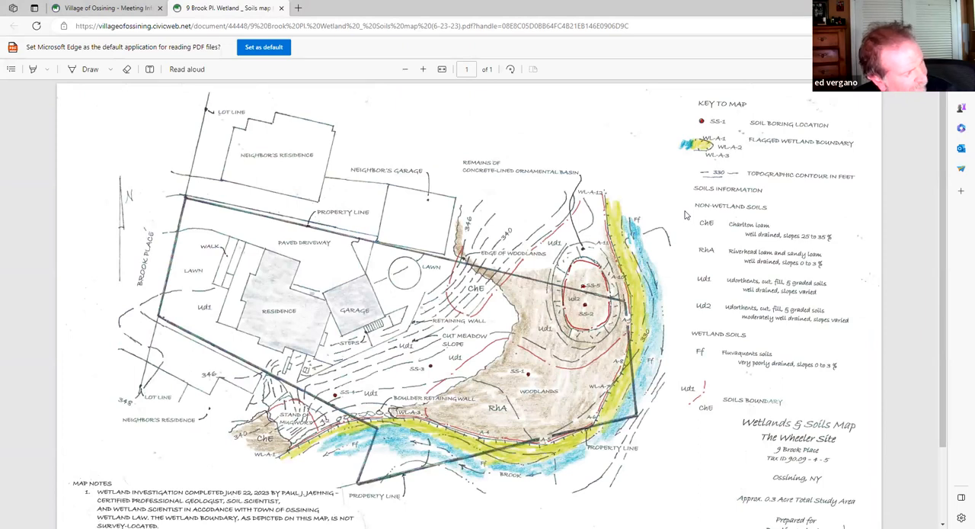
scroll(down, 3)
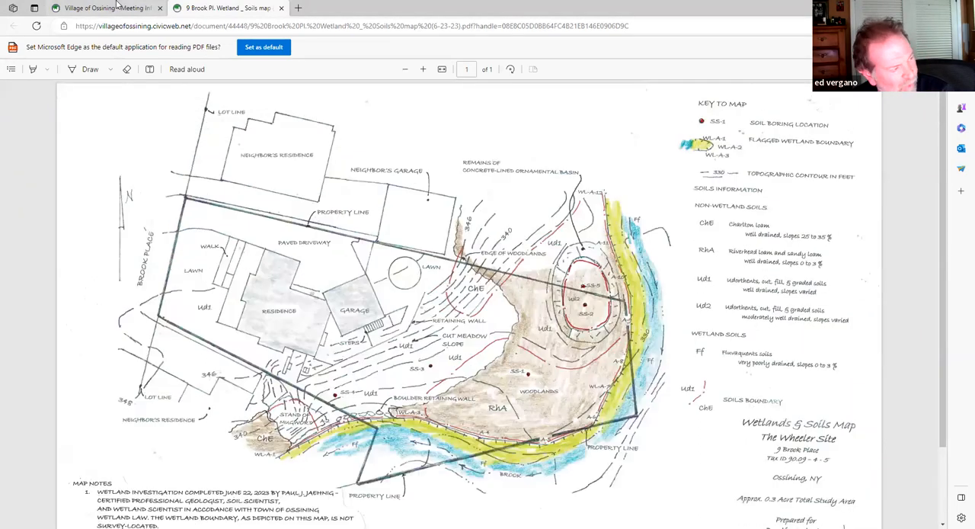
click(107, 7)
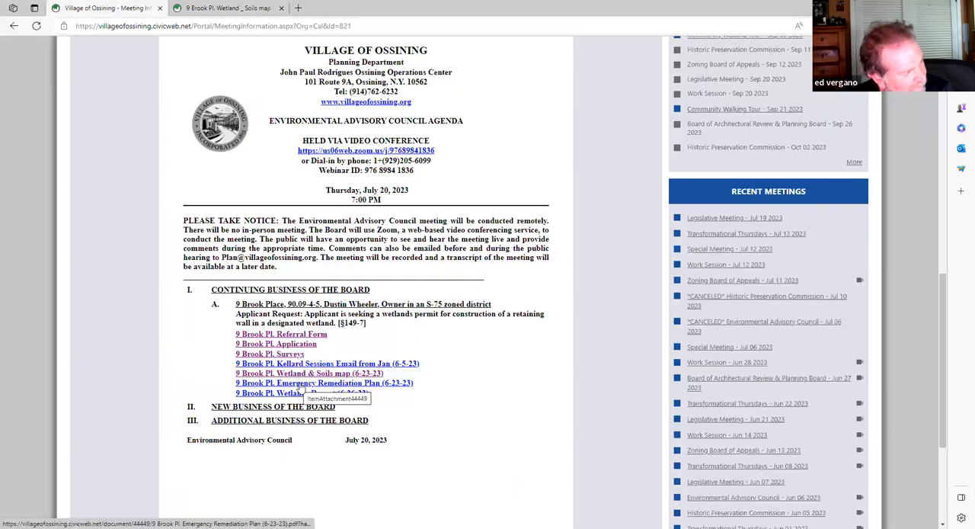
click(324, 382)
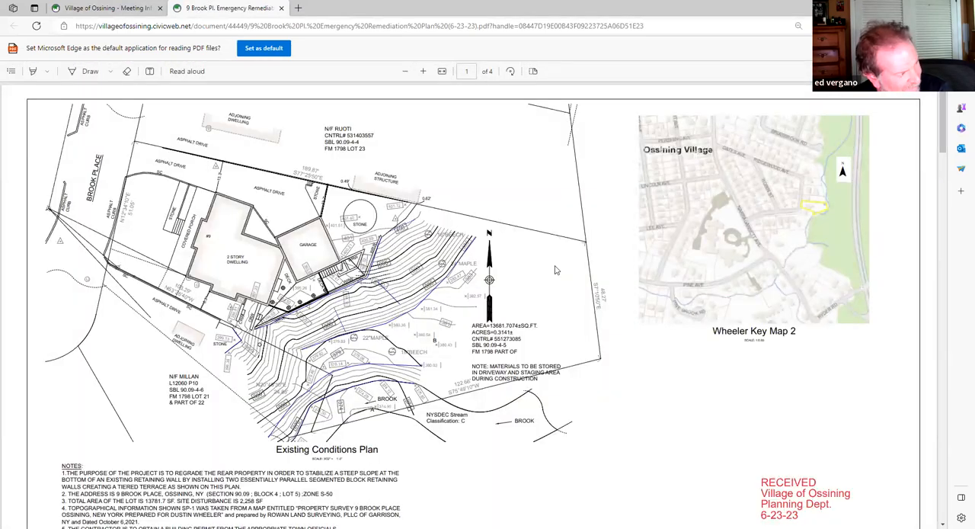
scroll(down, 3)
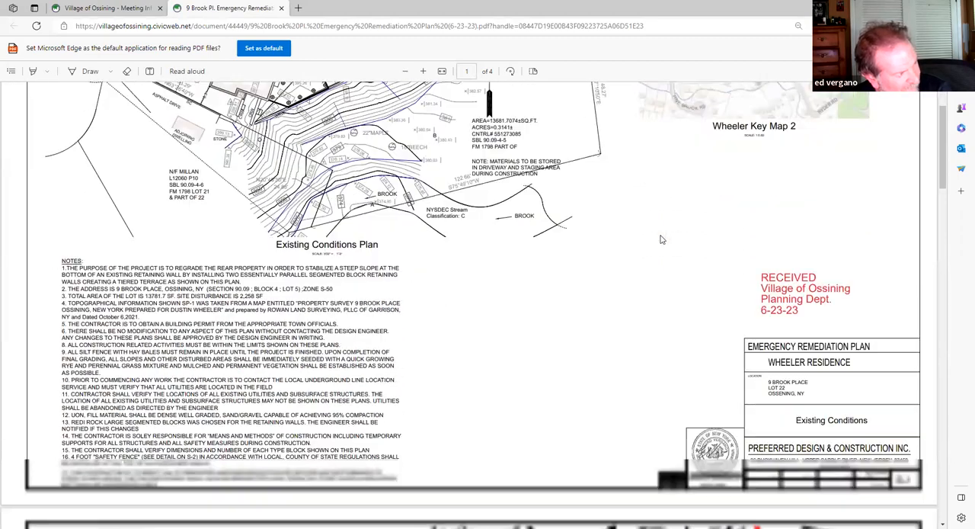
scroll(down, 3)
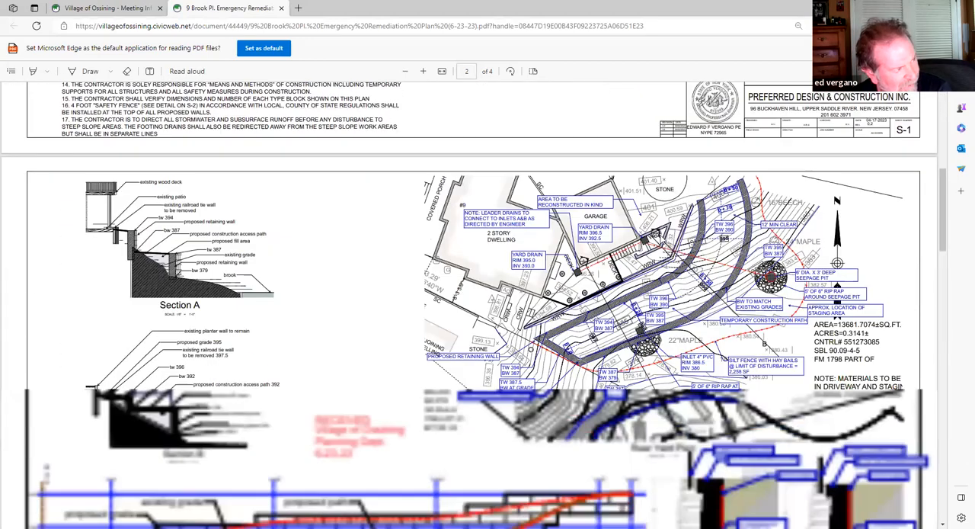
scroll(down, 3)
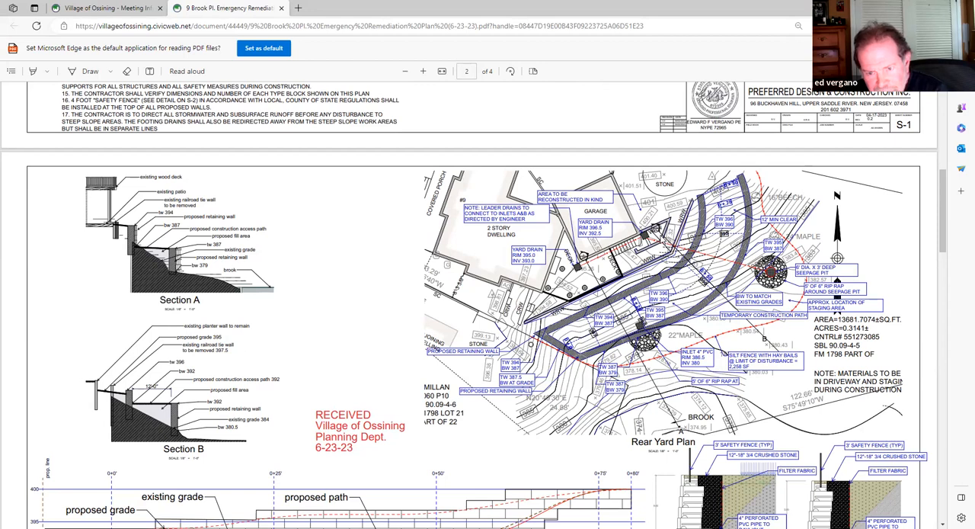
mouse_move(546, 60)
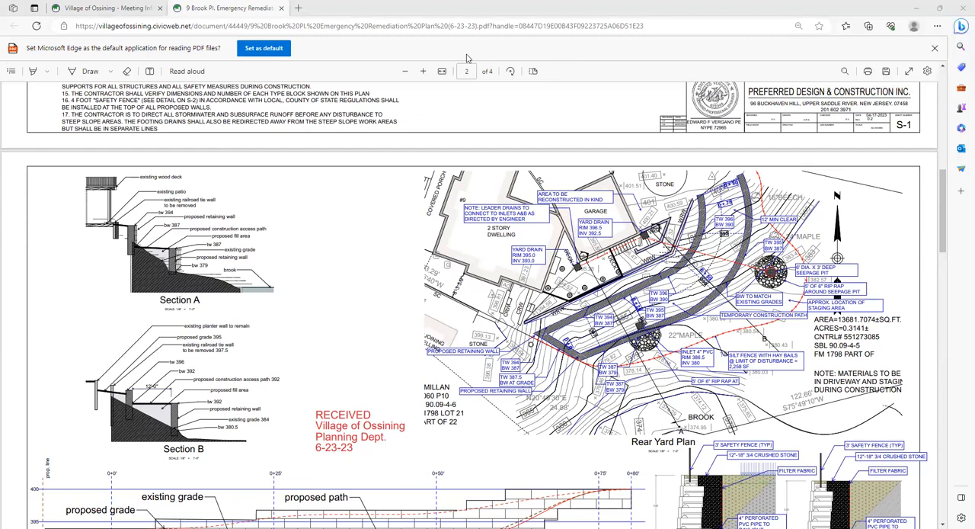
mouse_move(332, 212)
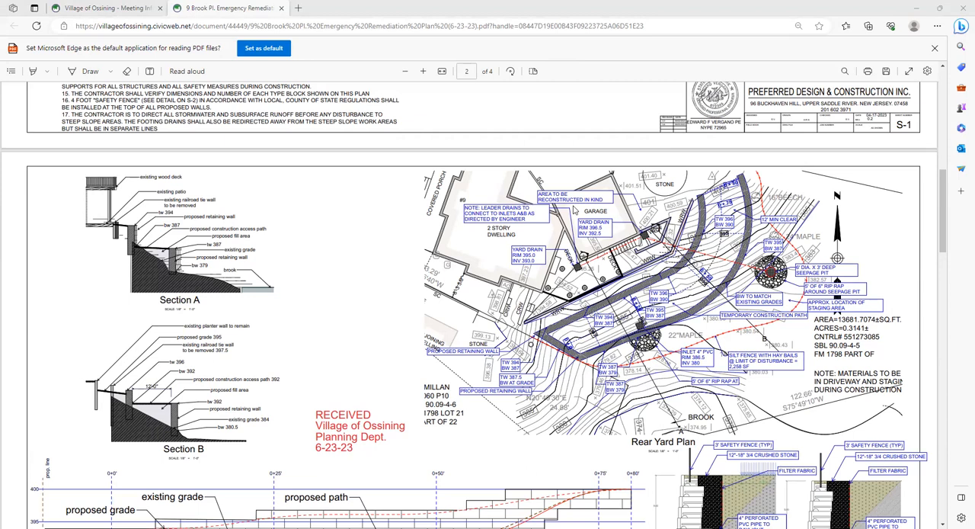
mouse_move(918, 48)
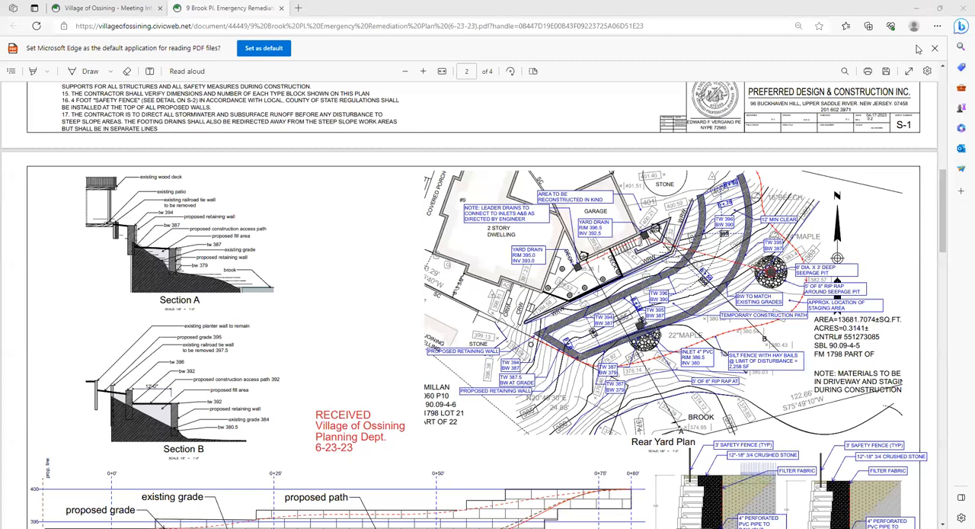
mouse_move(570, 114)
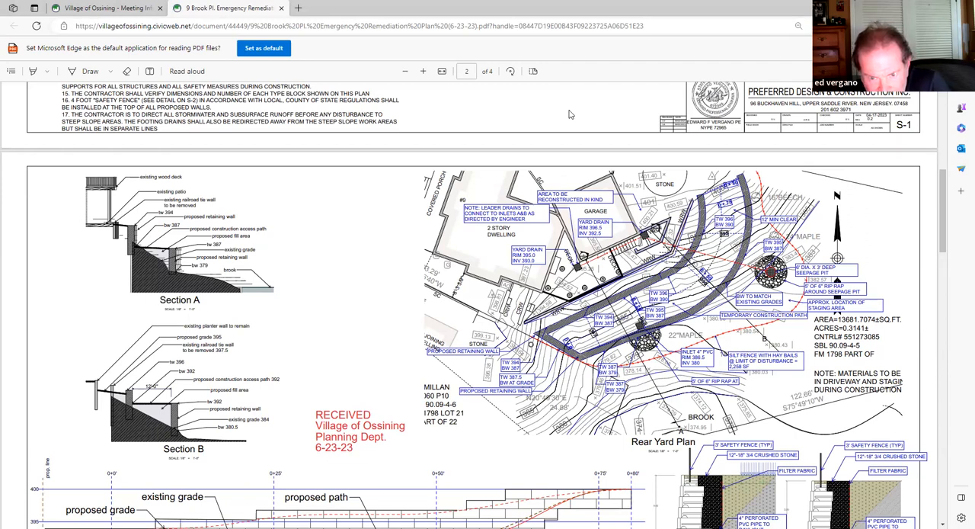
Scroll from the page-2 Rear Yard Plan & Details to the page-3 Construction Access & Soil Erosion Control Plan.
scroll(down, 3)
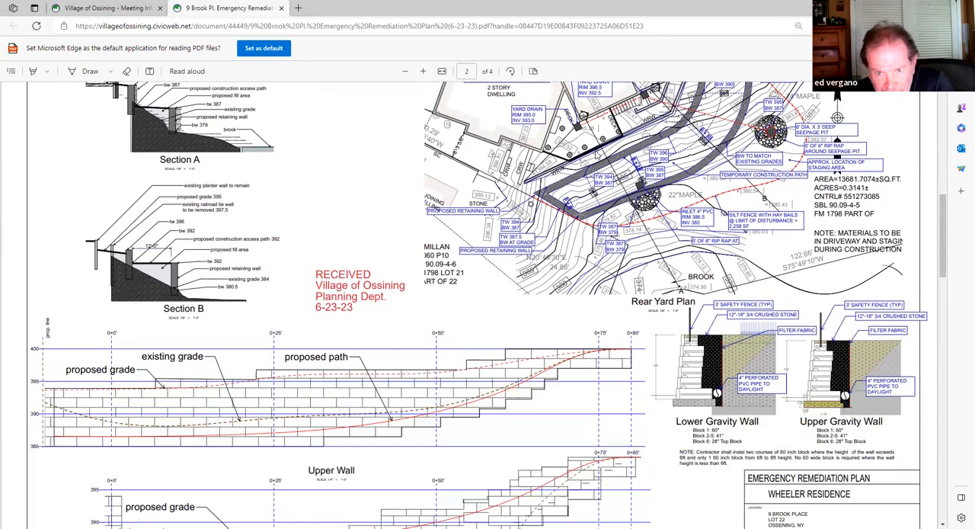
scroll(down, 3)
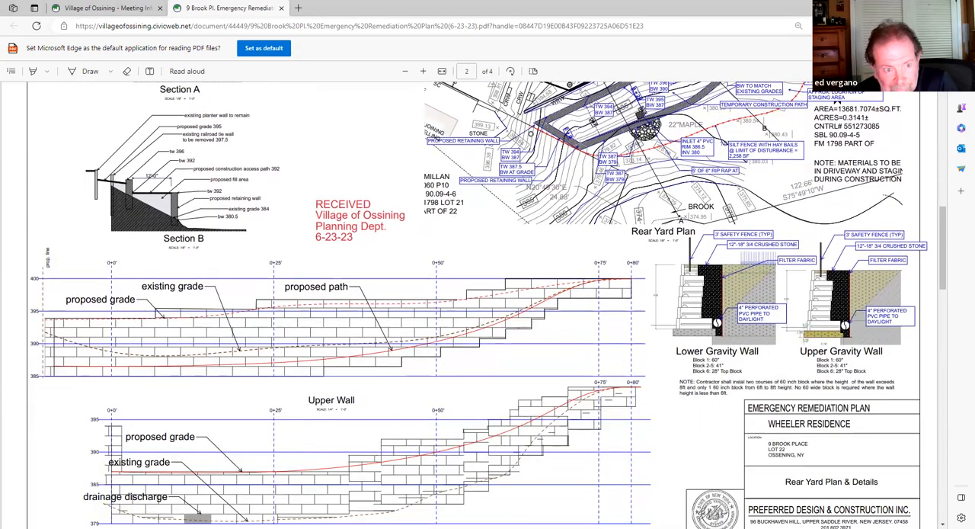
scroll(down, 3)
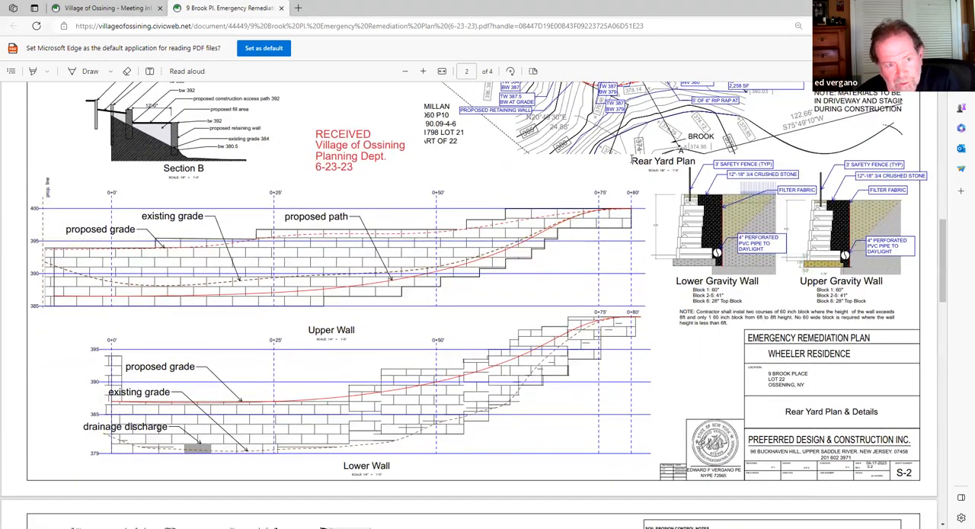
scroll(down, 3)
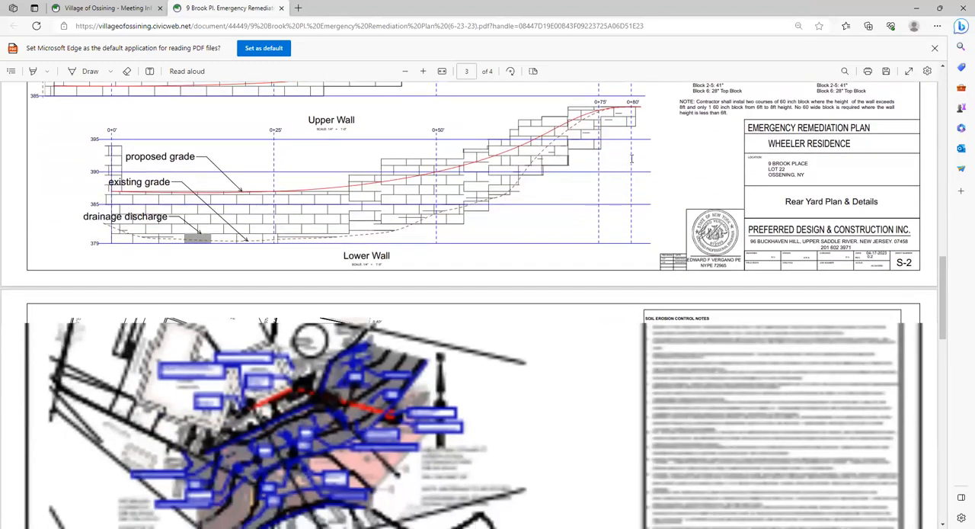
scroll(down, 3)
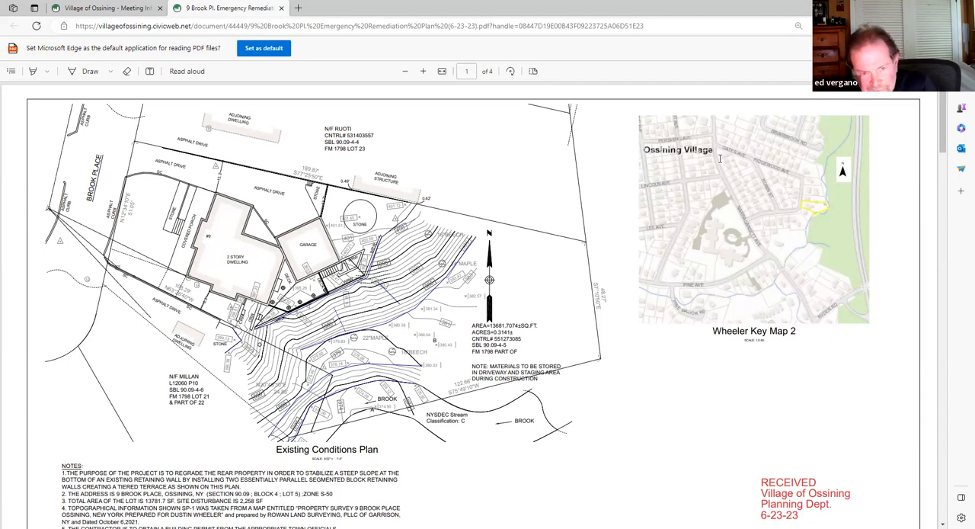
scroll(down, 3)
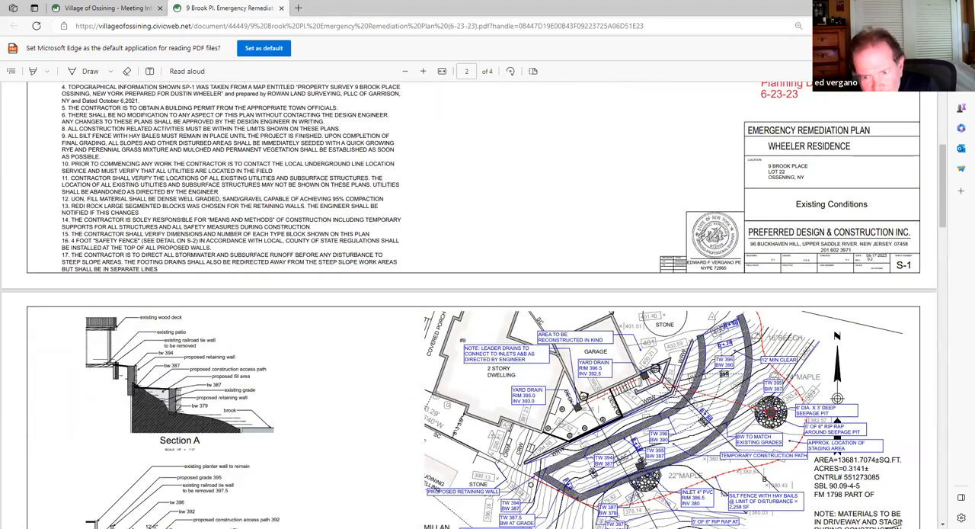
scroll(down, 3)
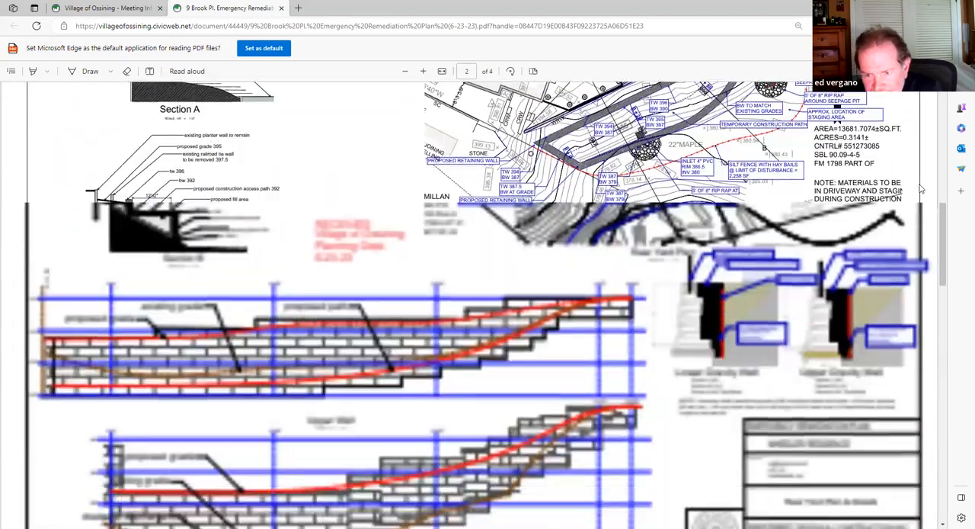
scroll(down, 3)
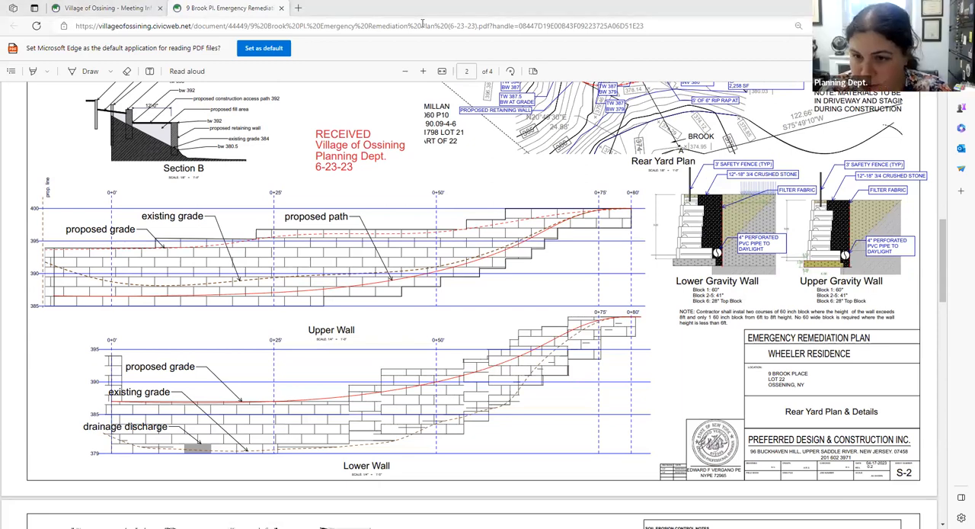
mouse_move(918, 230)
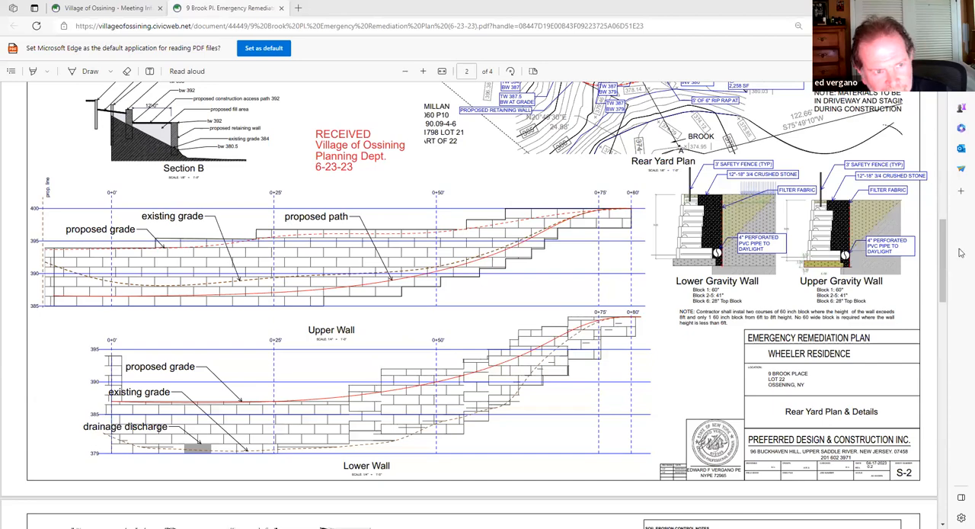
scroll(down, 3)
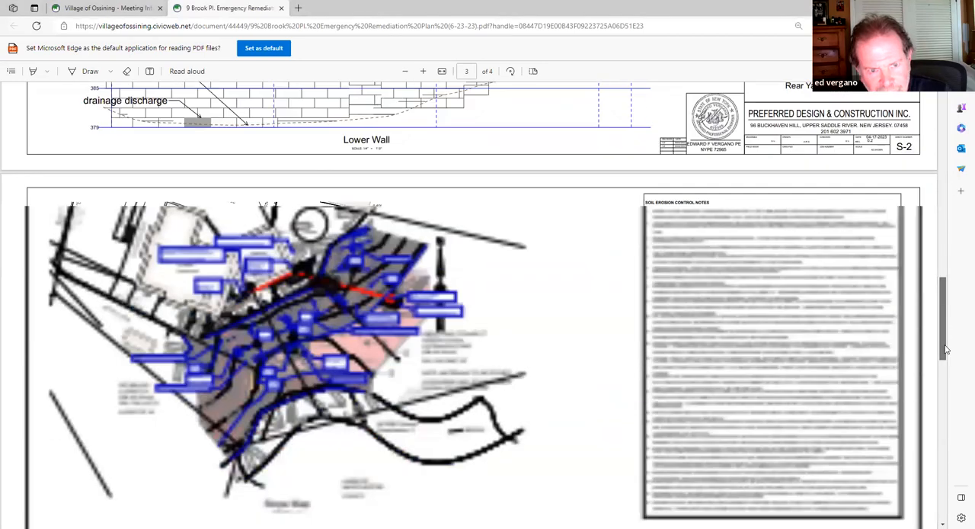
scroll(down, 3)
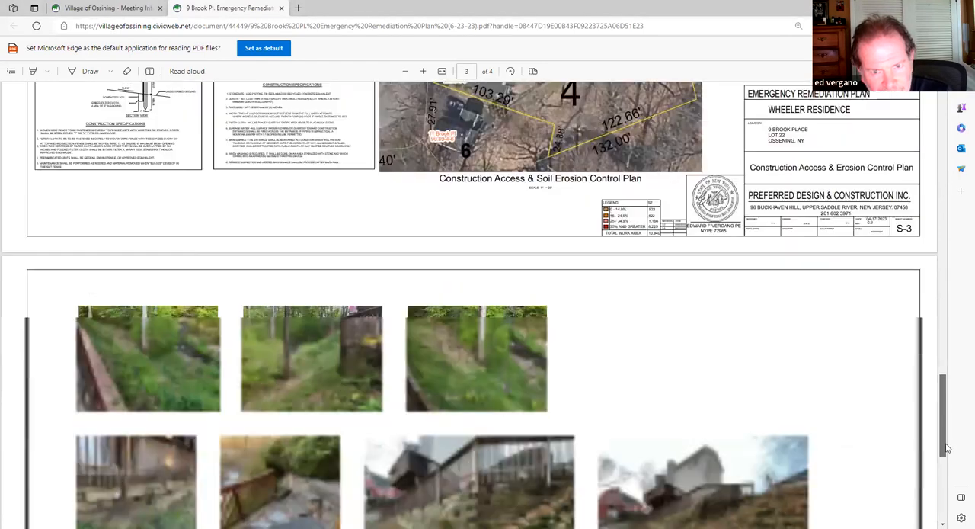
scroll(down, 3)
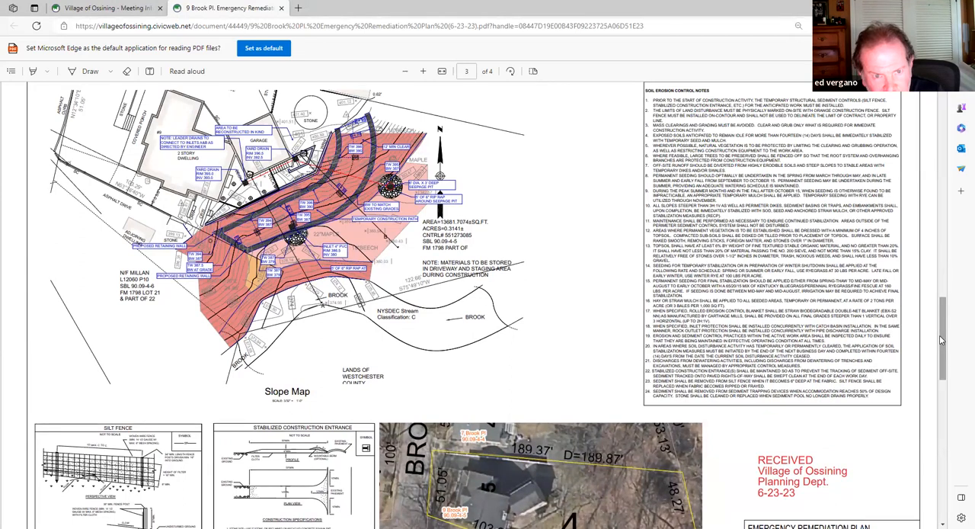
mouse_move(479, 54)
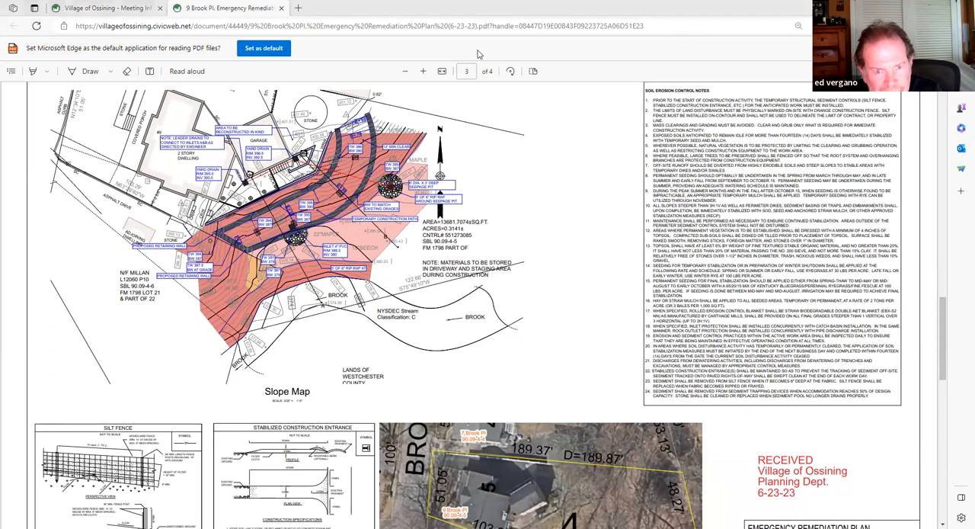
mouse_move(632, 170)
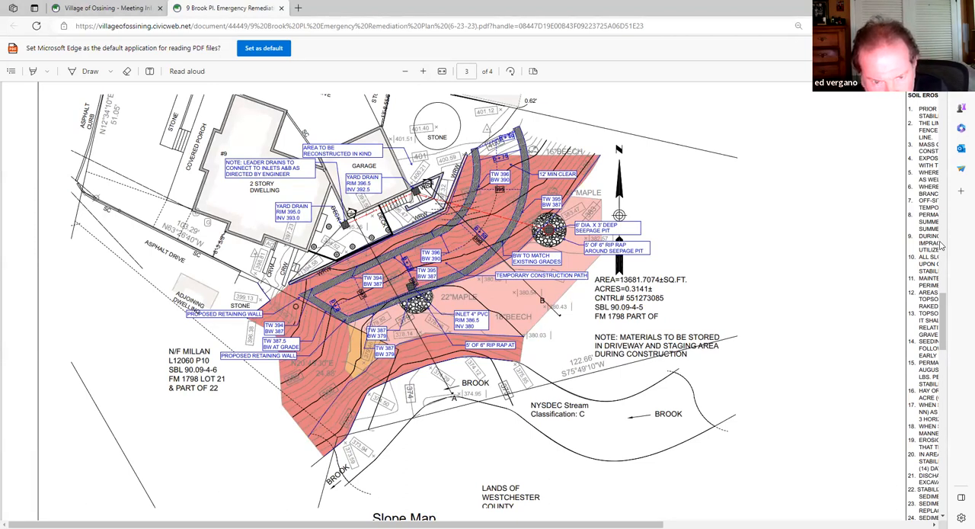
mouse_move(895, 398)
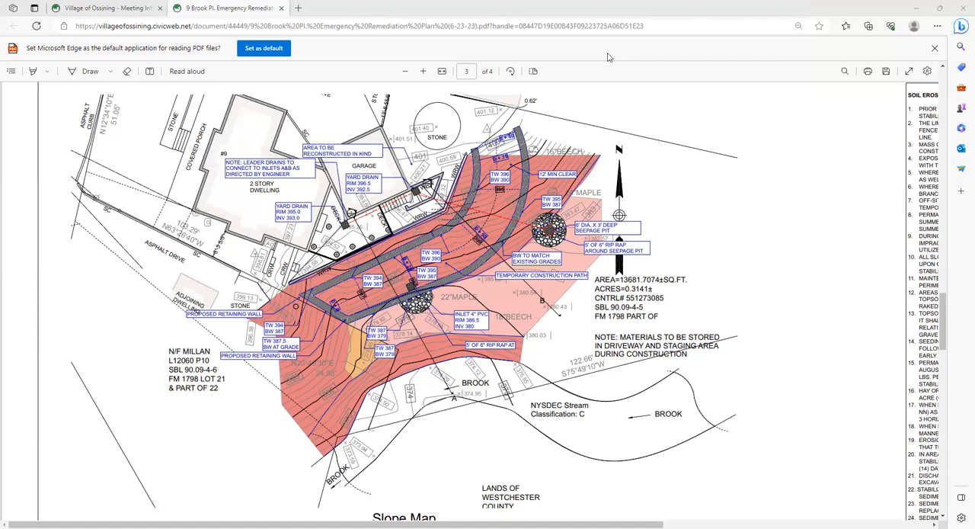
mouse_move(817, 141)
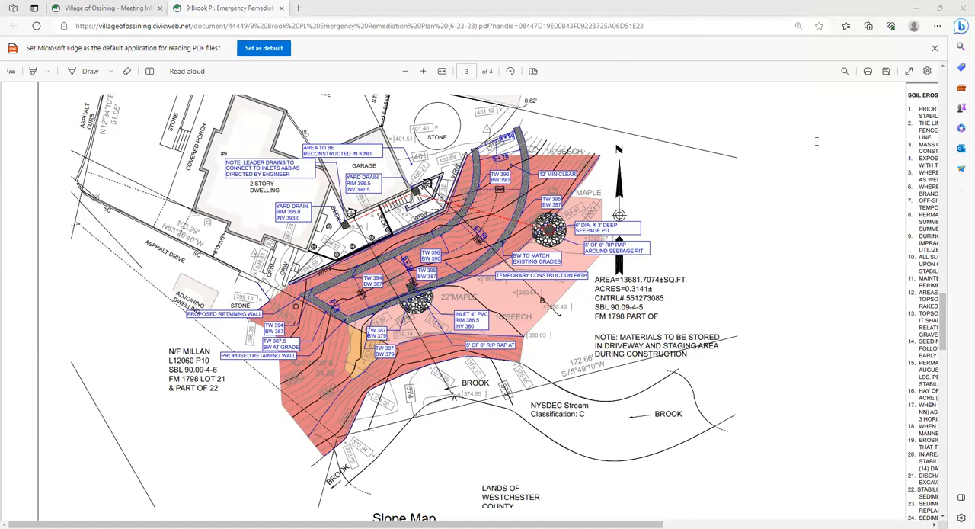
mouse_move(724, 324)
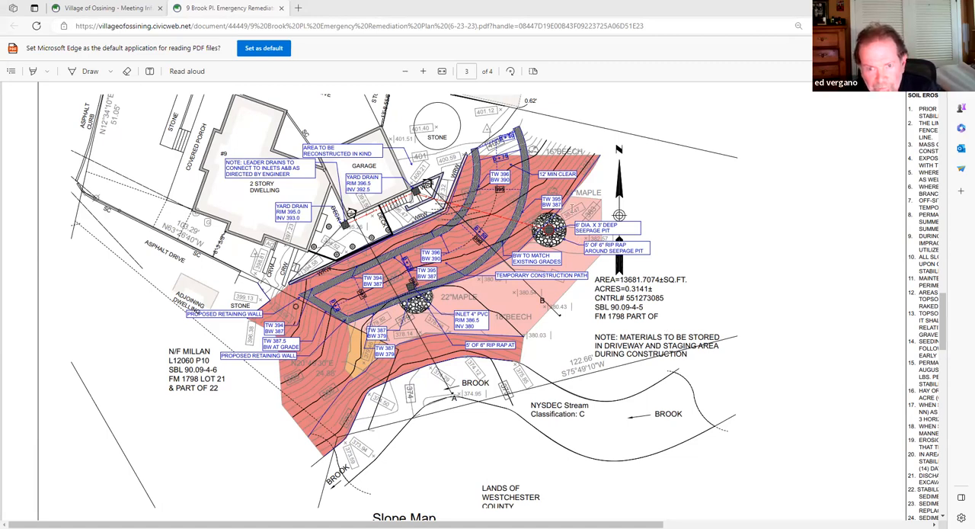
mouse_move(751, 163)
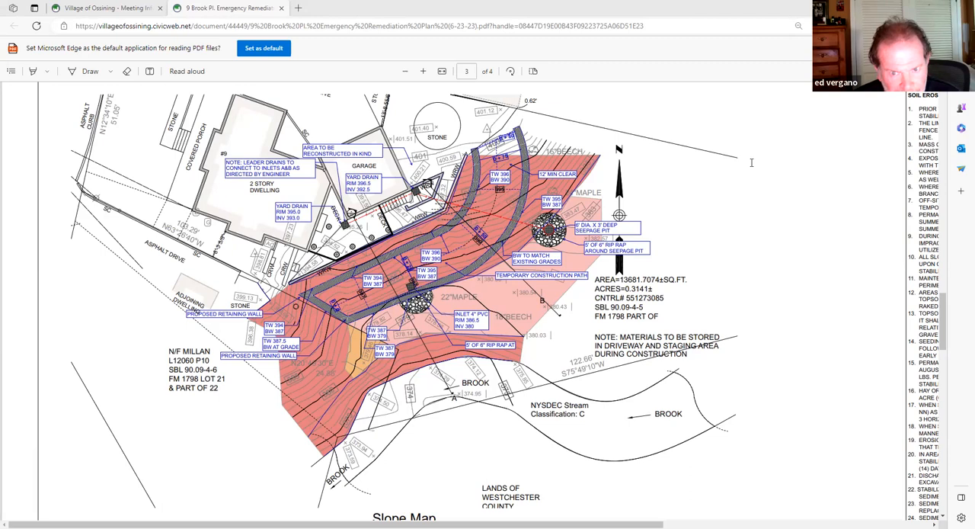
mouse_move(387, 69)
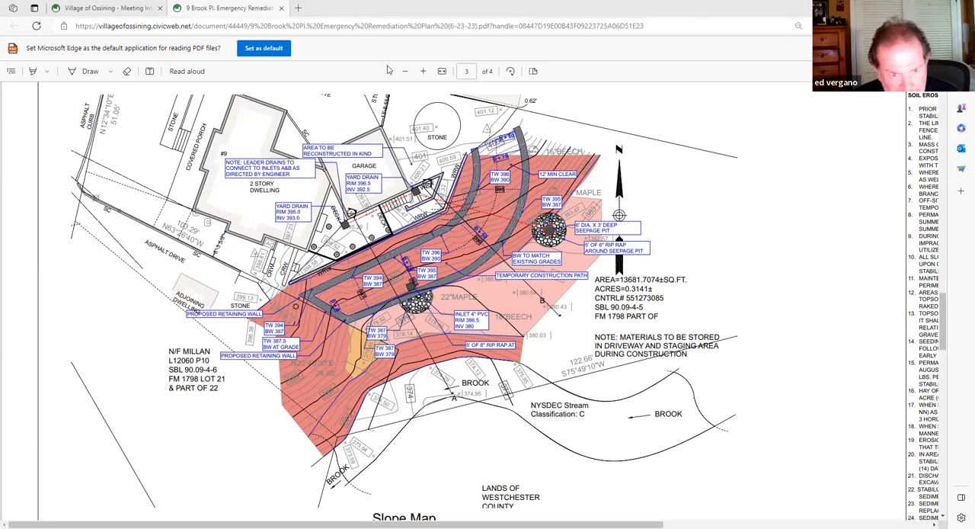
mouse_move(405, 71)
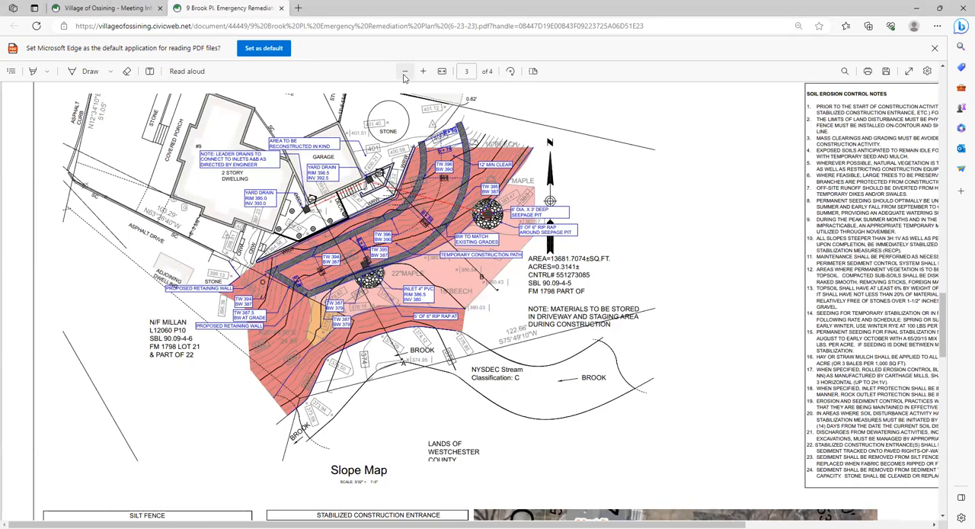
Scroll the remediation plan PDF back to page 1, the Existing Conditions Plan with project notes.
scroll(down, 3)
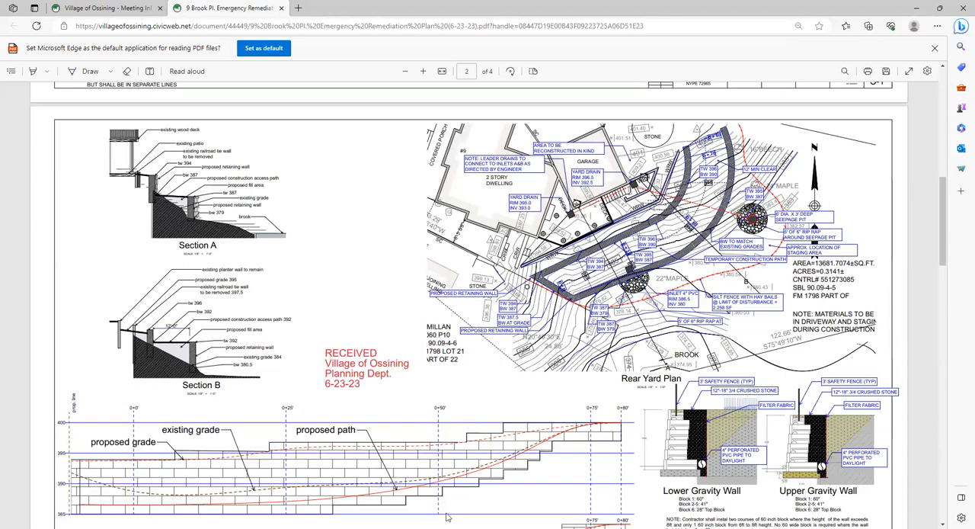
mouse_move(489, 484)
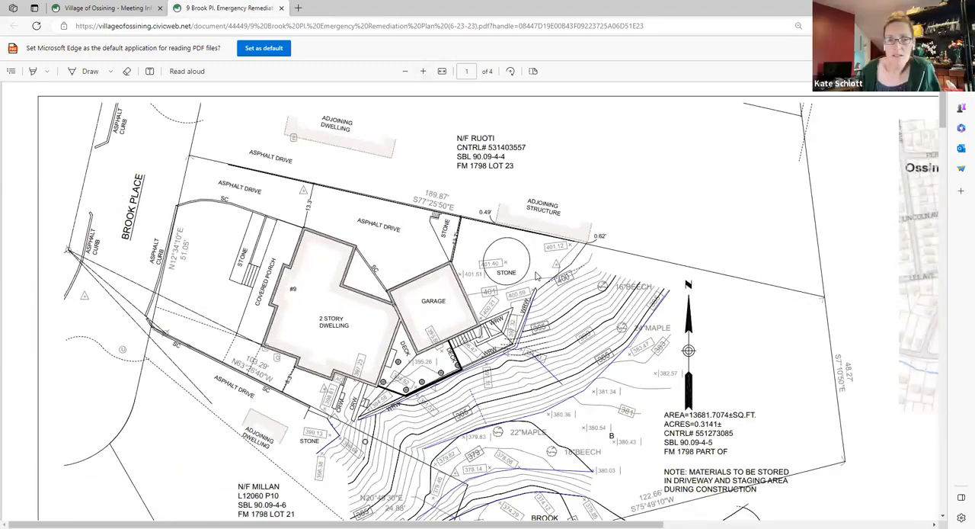
scroll(down, 3)
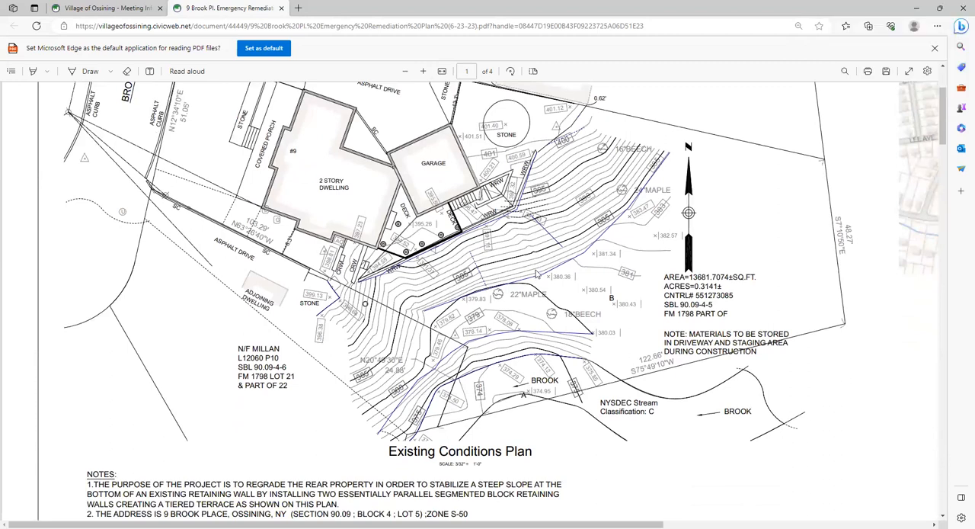
Scroll from the Upper and Lower Wall sections down to the page-3 Slope Map and erosion notes.
click(404, 71)
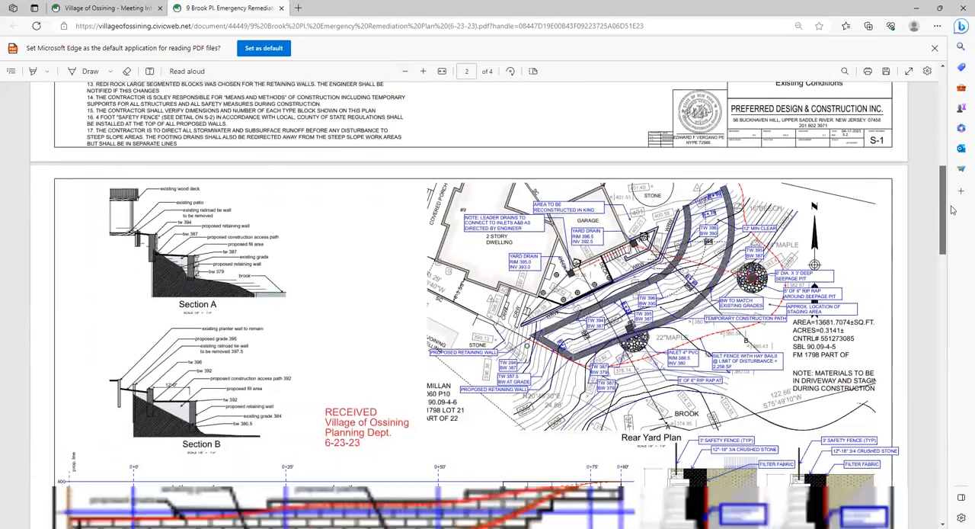
scroll(down, 3)
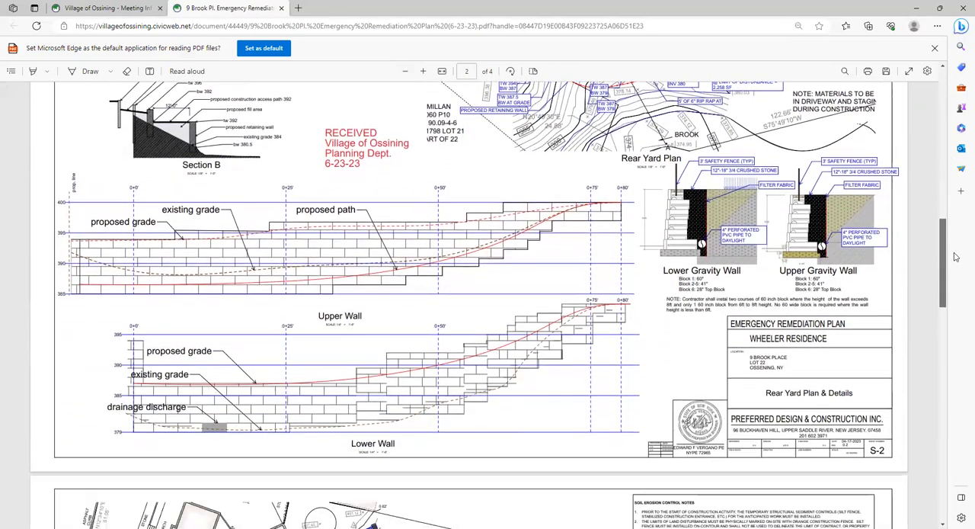
scroll(down, 3)
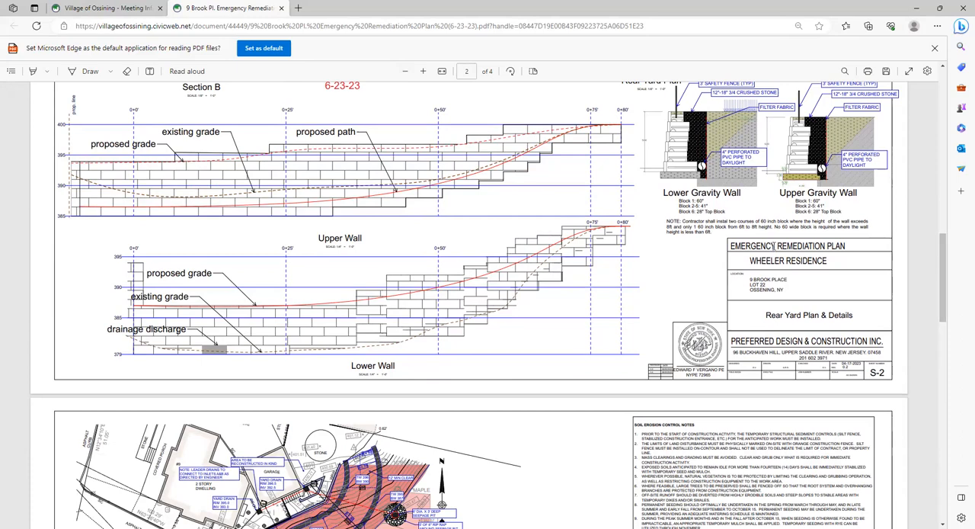
scroll(down, 3)
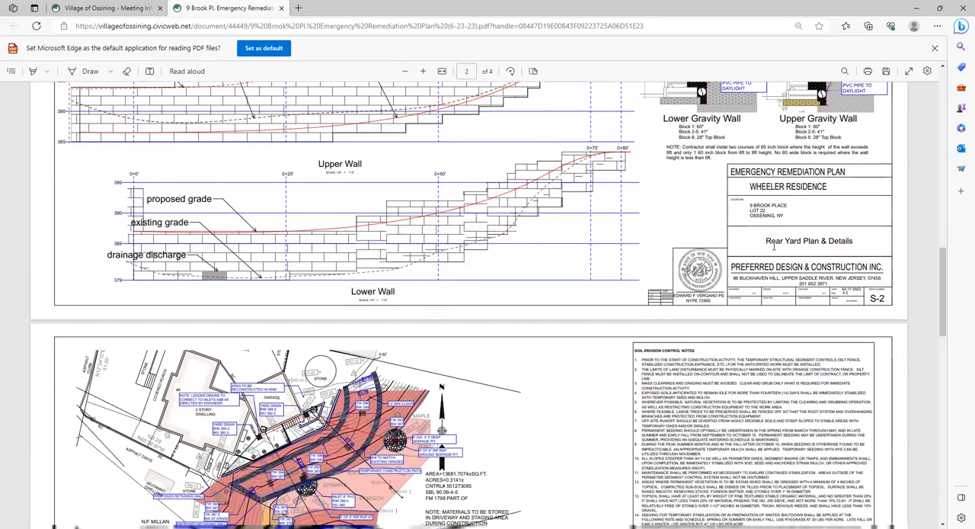
scroll(down, 3)
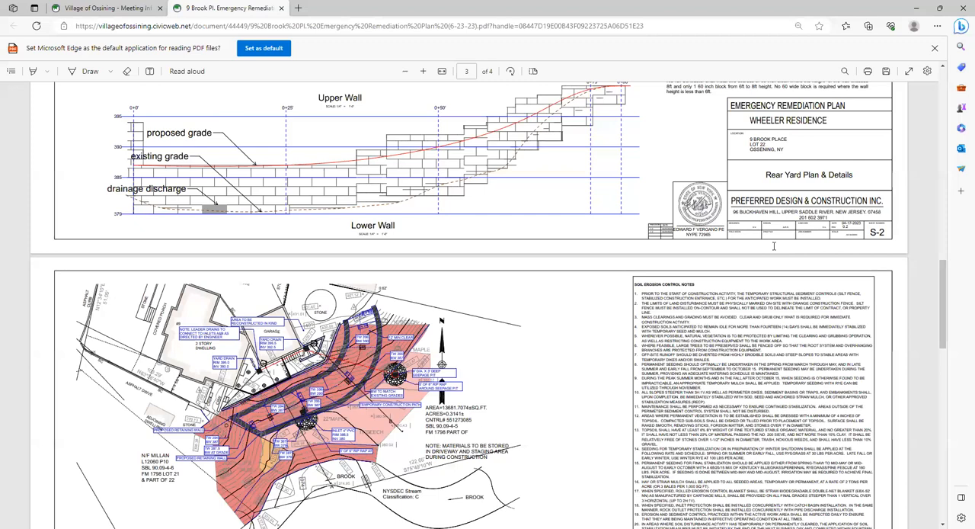
scroll(down, 3)
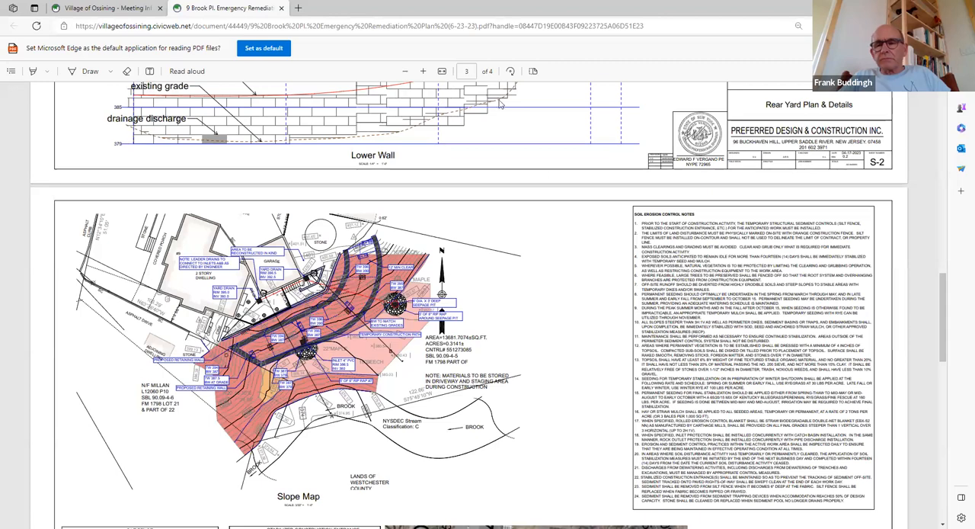
mouse_move(423, 71)
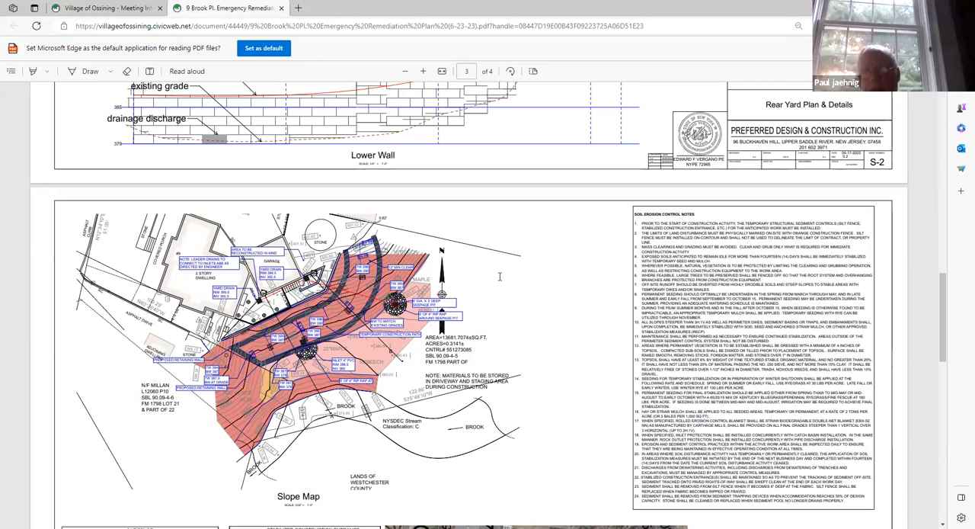
Scroll past the construction access plan to the page-4 site photos of the slope and deck.
scroll(down, 3)
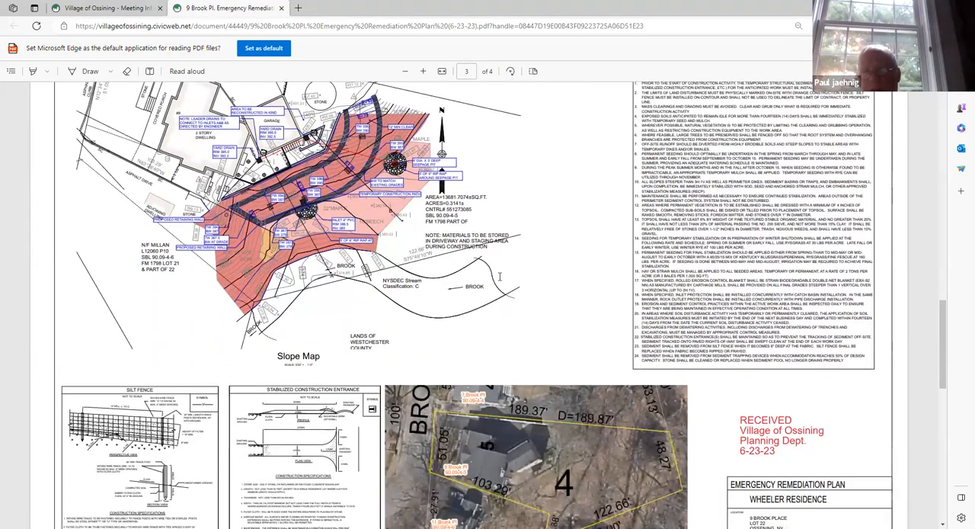
scroll(down, 3)
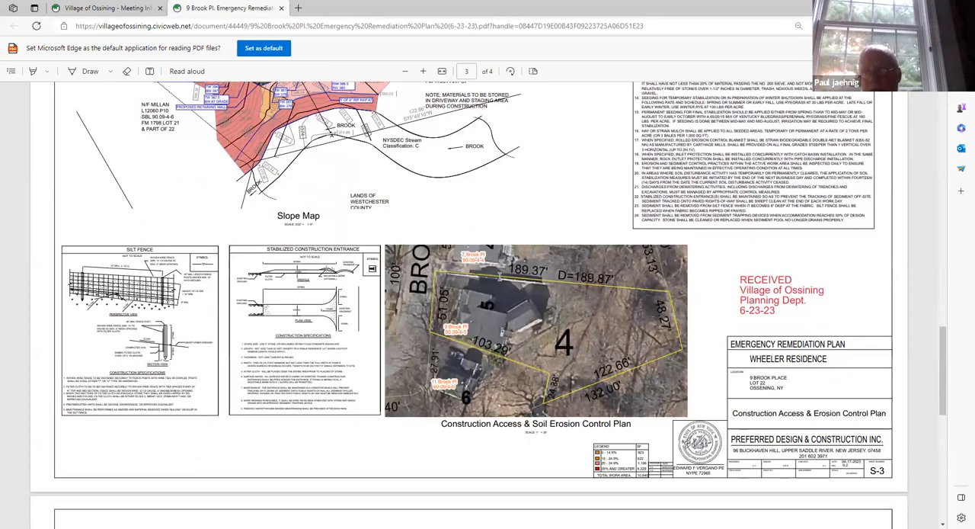
scroll(down, 3)
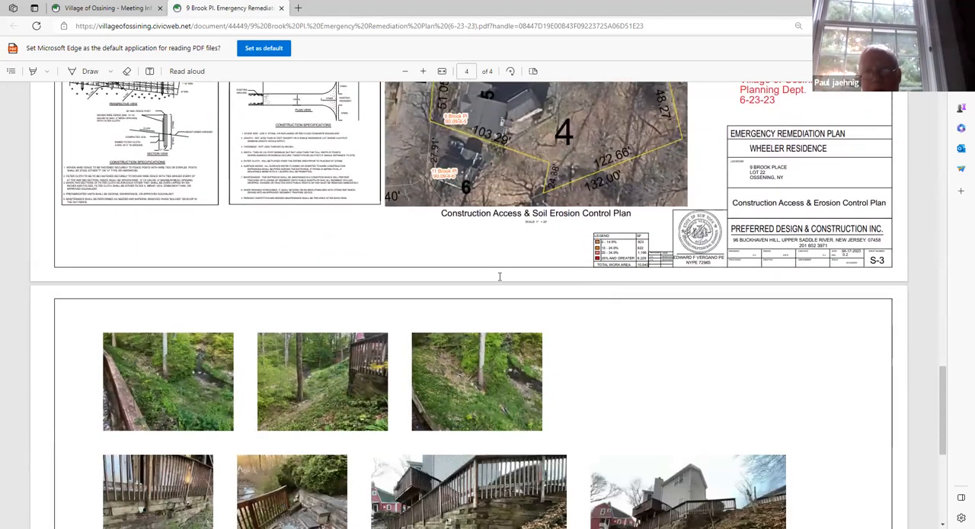
scroll(down, 3)
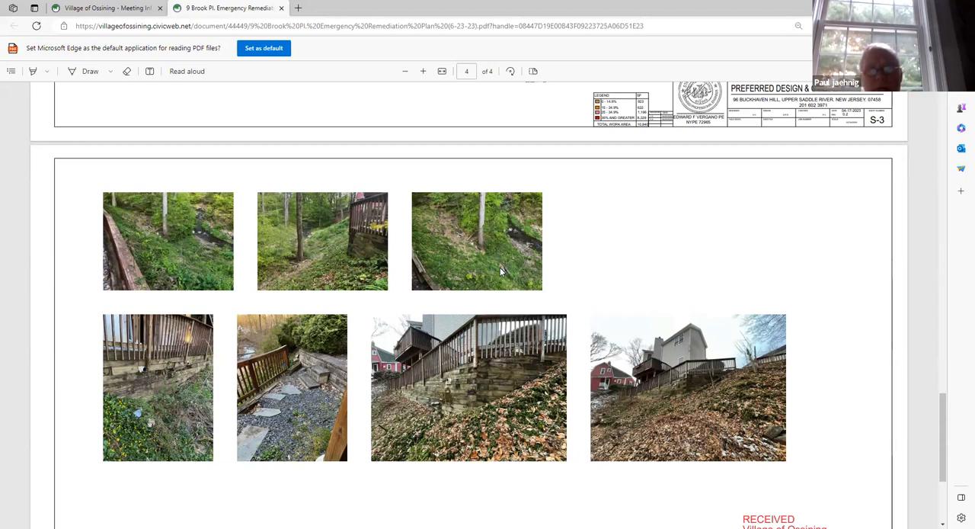
mouse_move(501, 214)
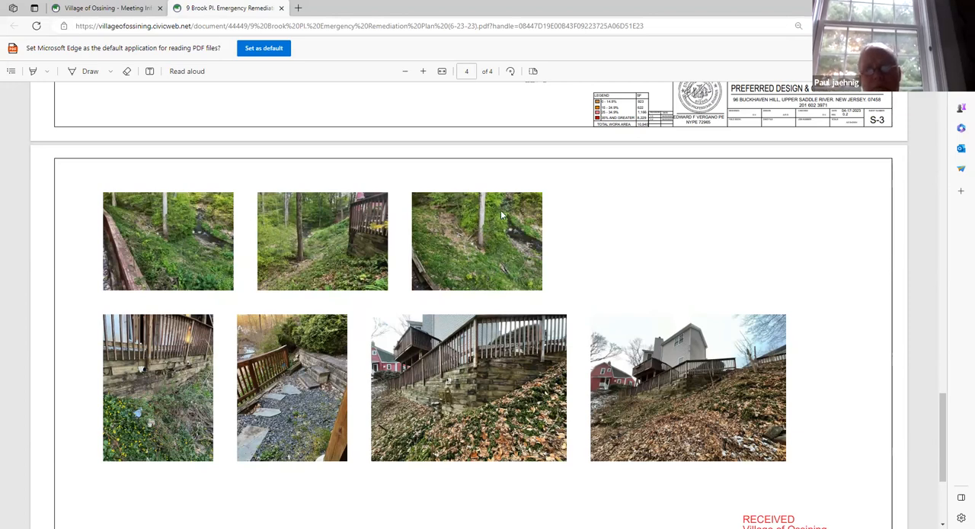
mouse_move(447, 234)
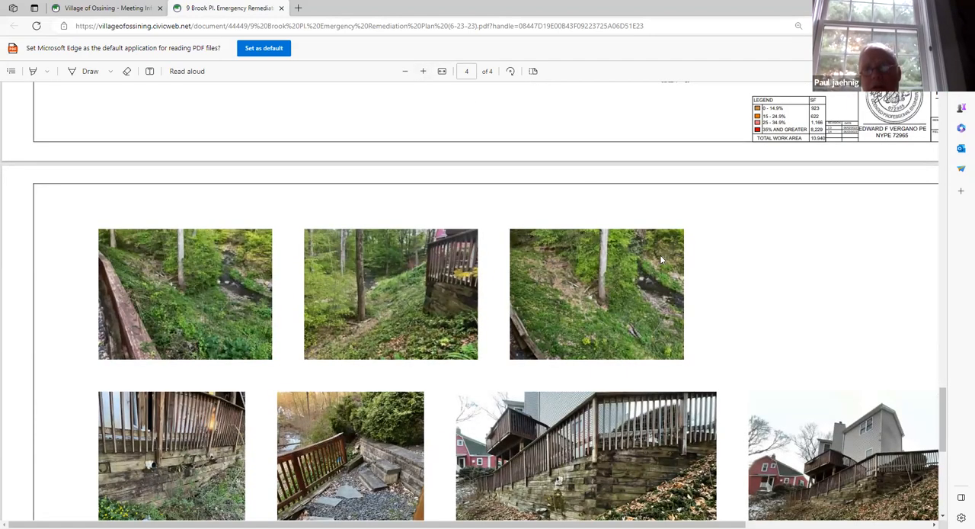
mouse_move(651, 286)
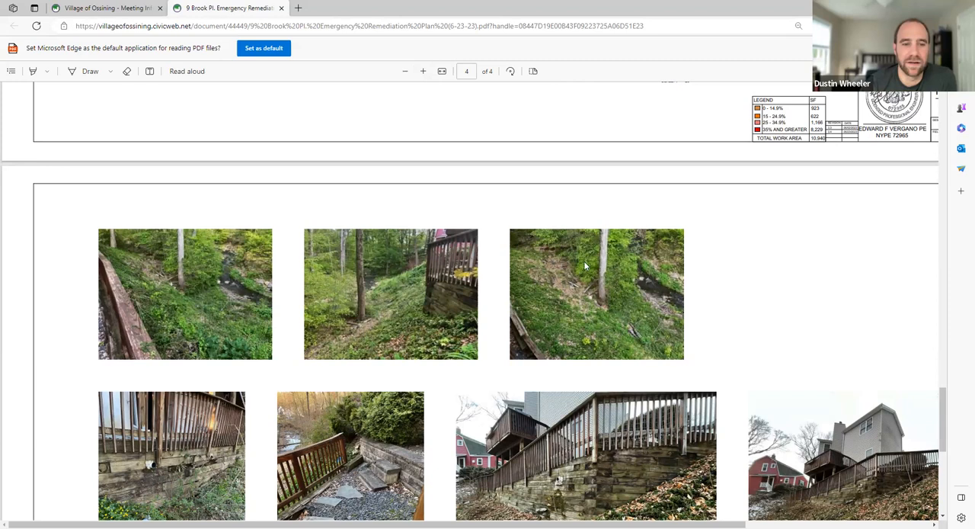
mouse_move(607, 234)
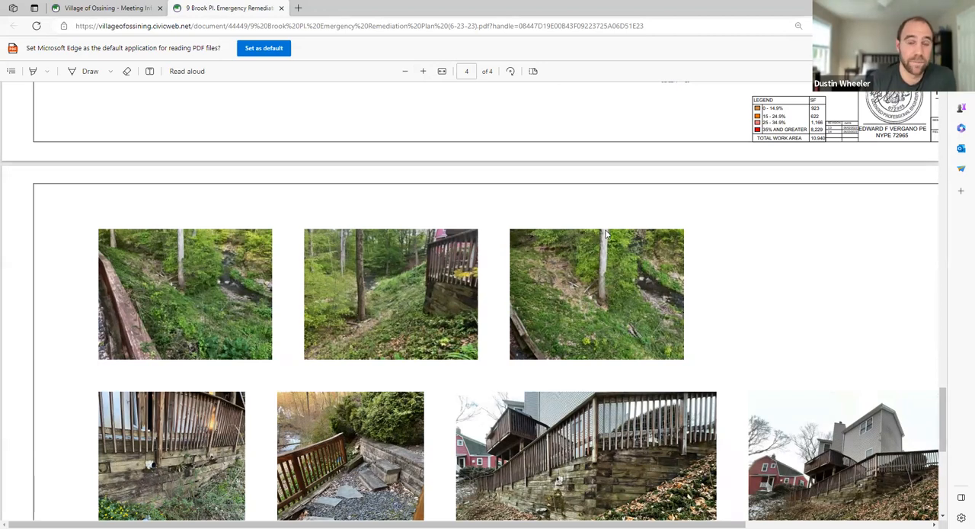
scroll(down, 3)
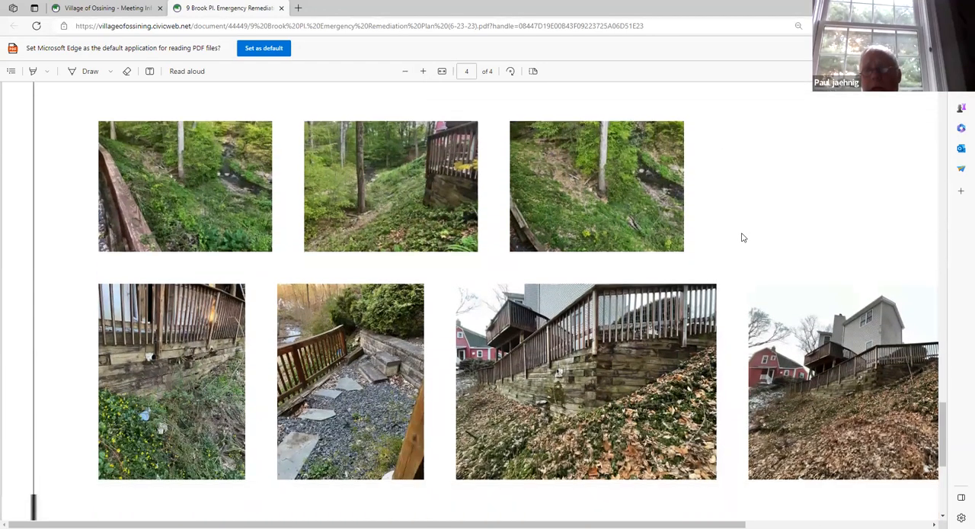
scroll(down, 3)
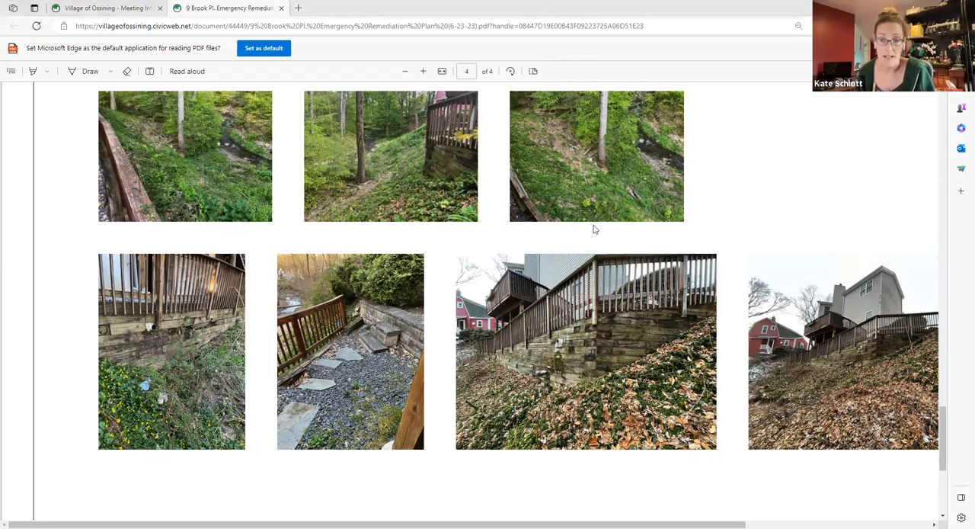
mouse_move(593, 237)
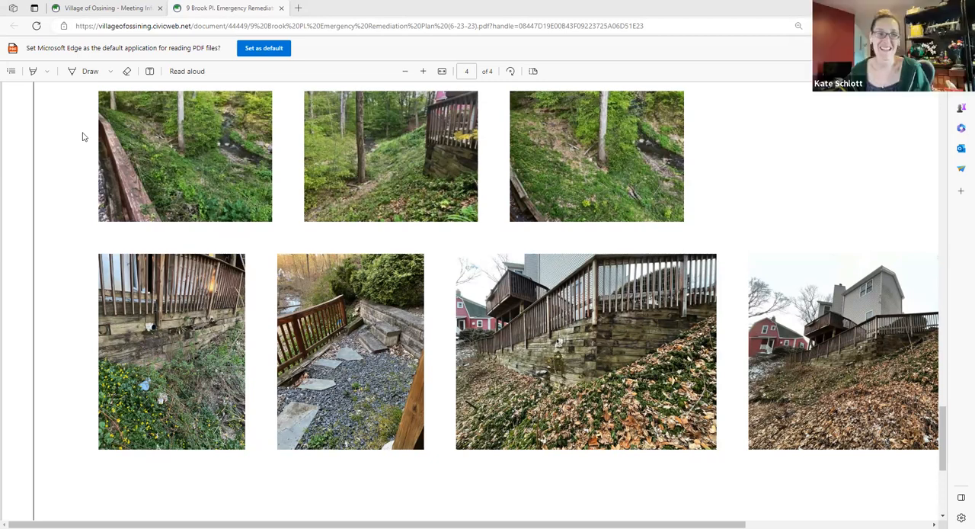
mouse_move(272, 108)
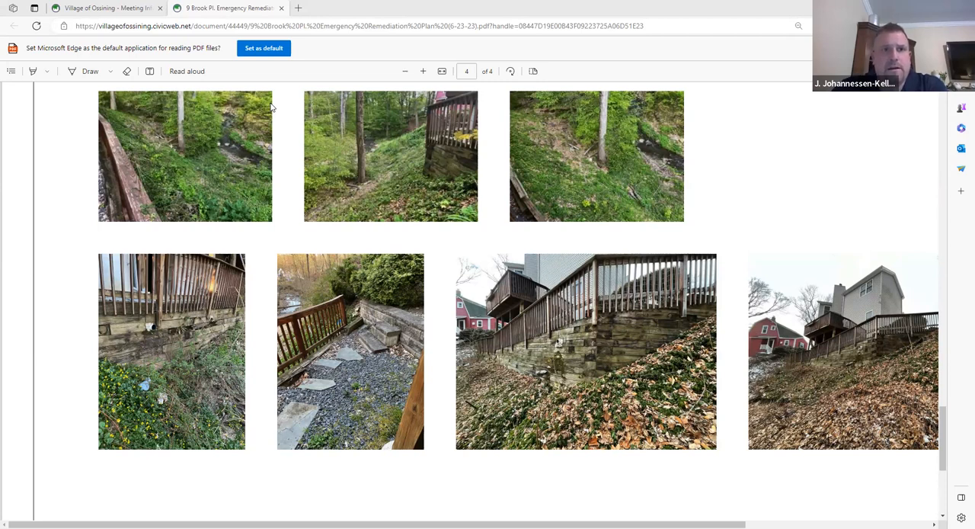
mouse_move(253, 110)
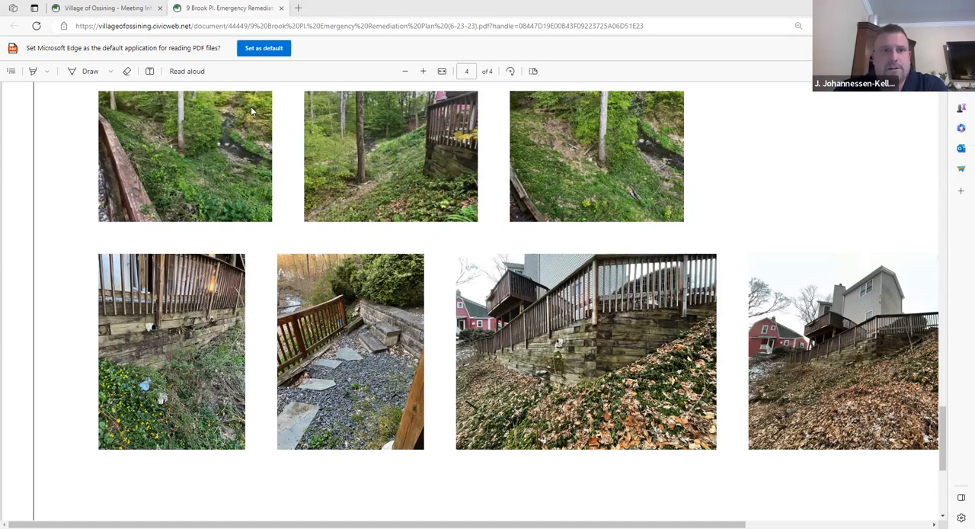
mouse_move(640, 53)
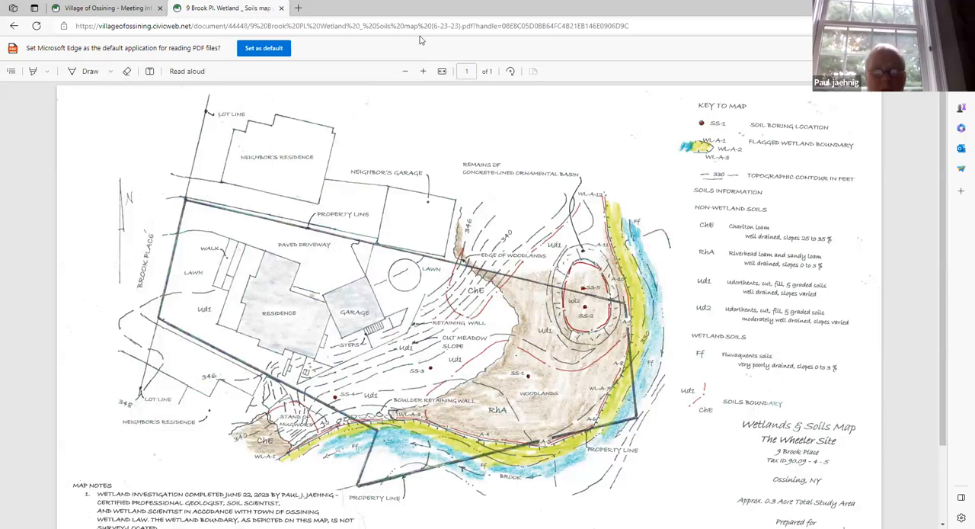
mouse_move(685, 285)
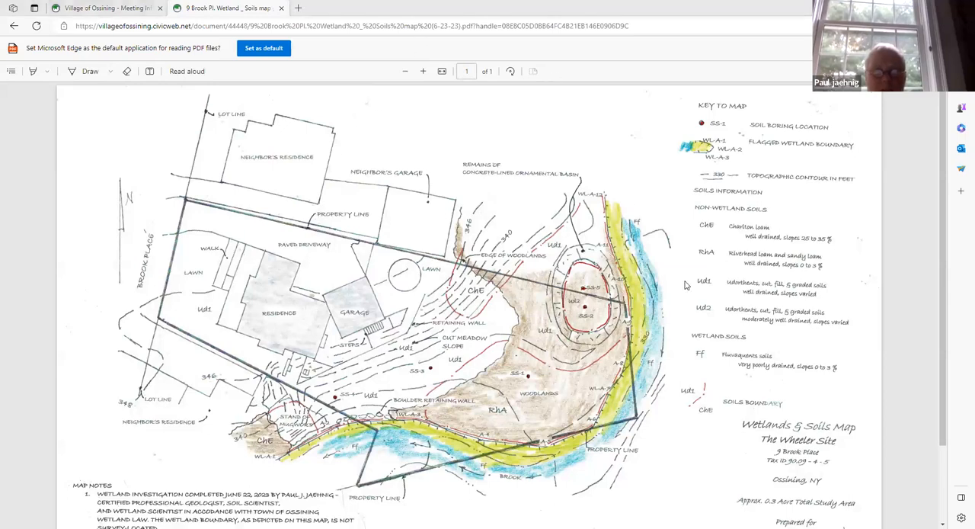
mouse_move(941, 261)
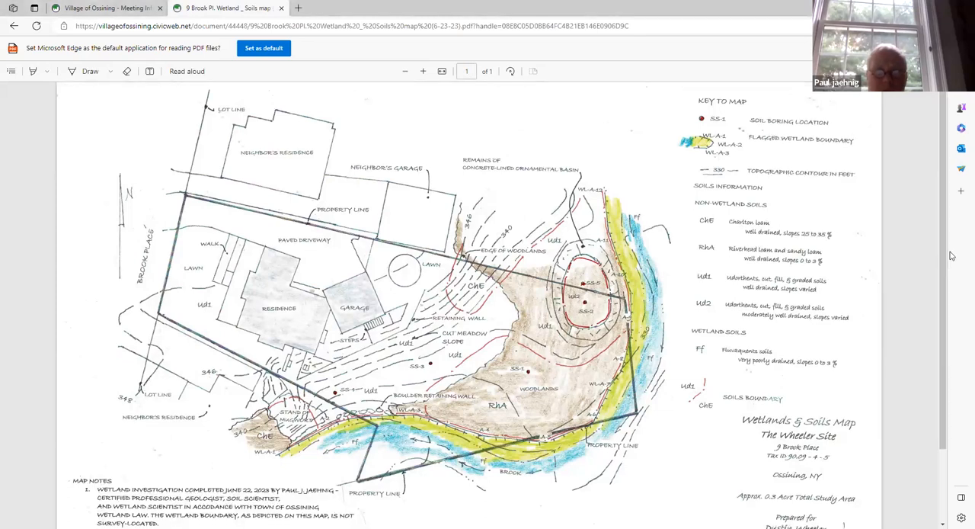
mouse_move(724, 471)
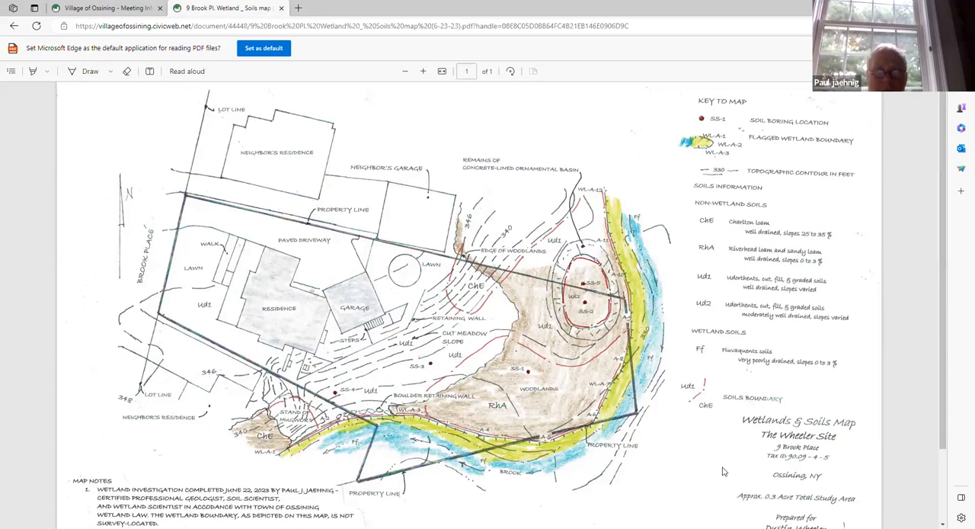
mouse_move(425, 18)
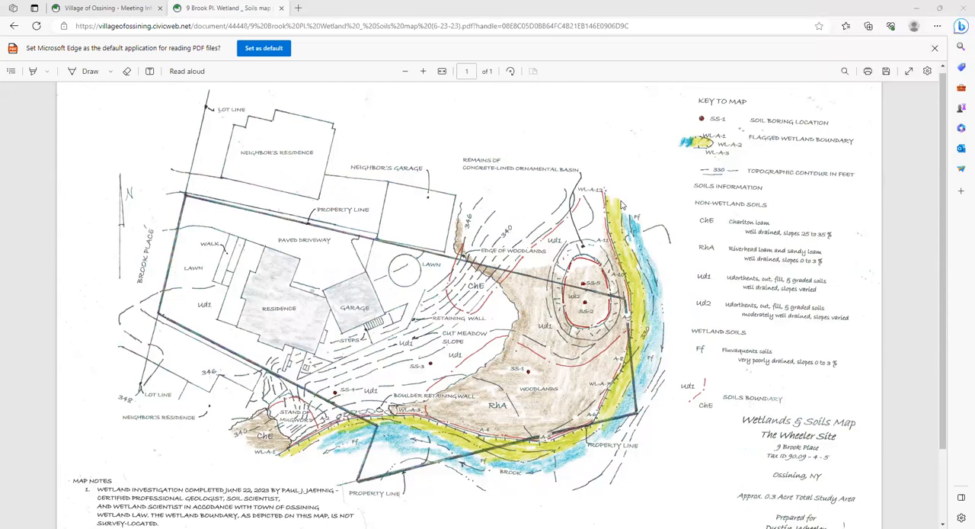
mouse_move(542, 260)
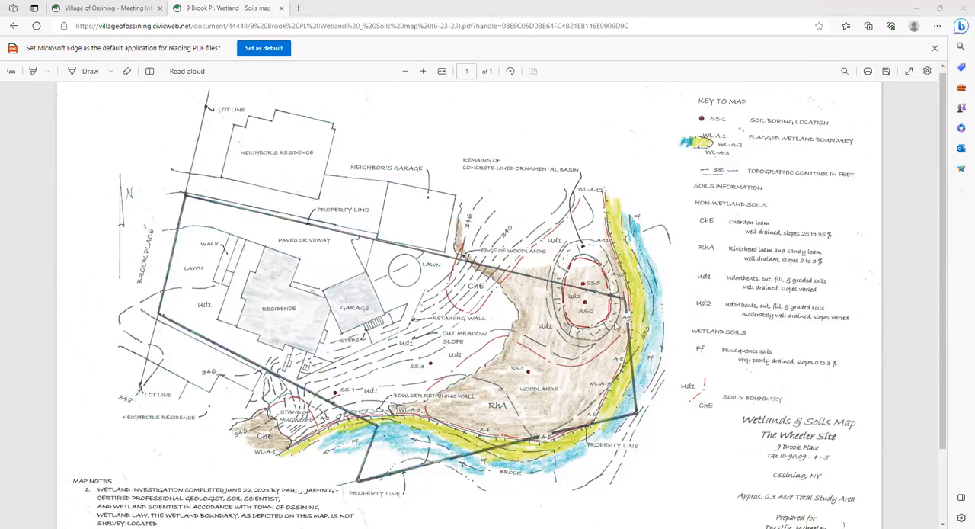
mouse_move(604, 318)
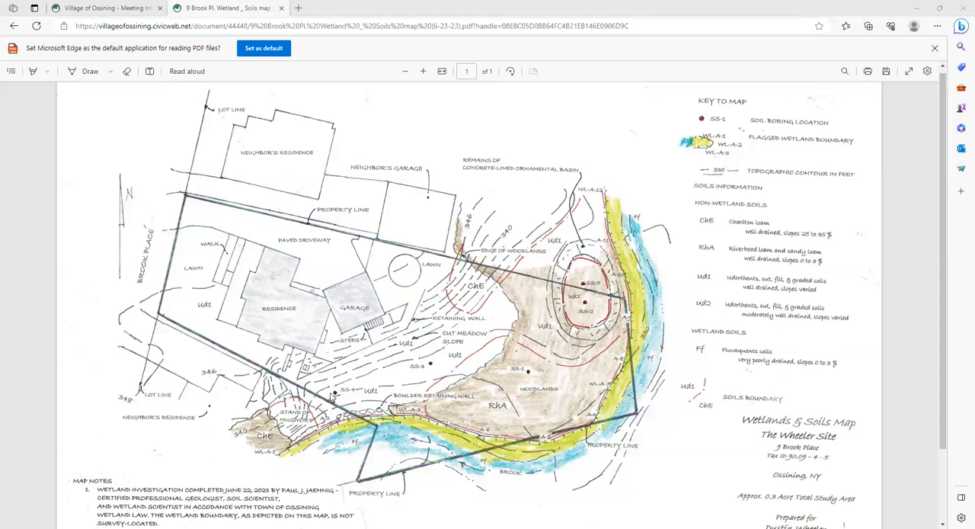
mouse_move(331, 400)
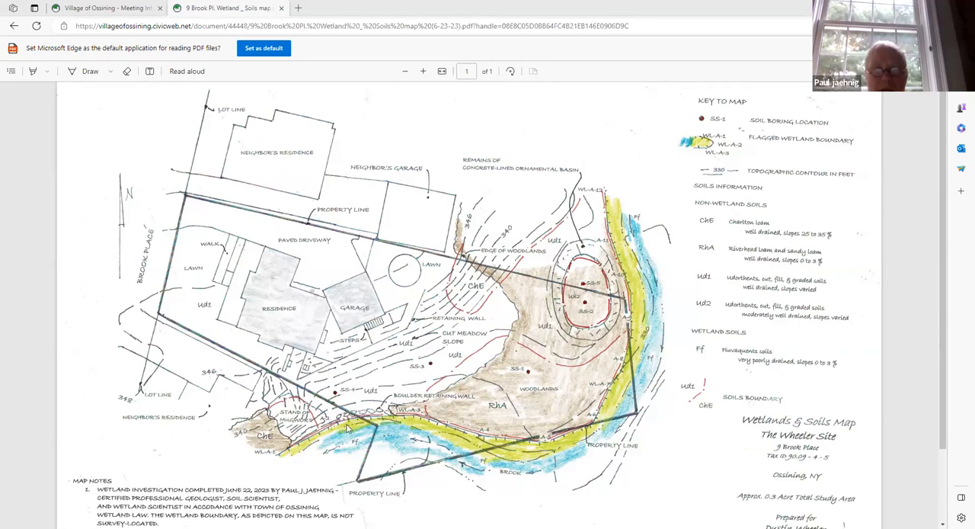
mouse_move(390, 419)
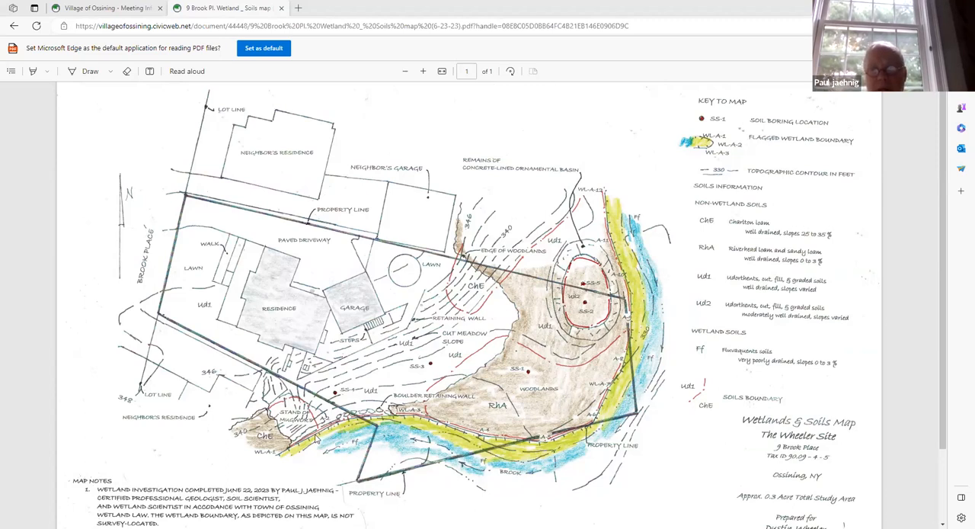
mouse_move(323, 436)
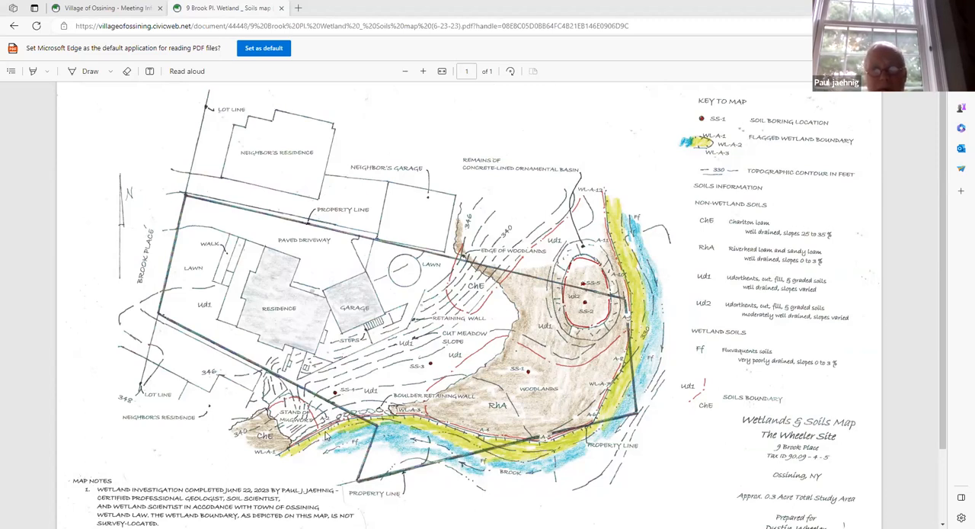
mouse_move(445, 433)
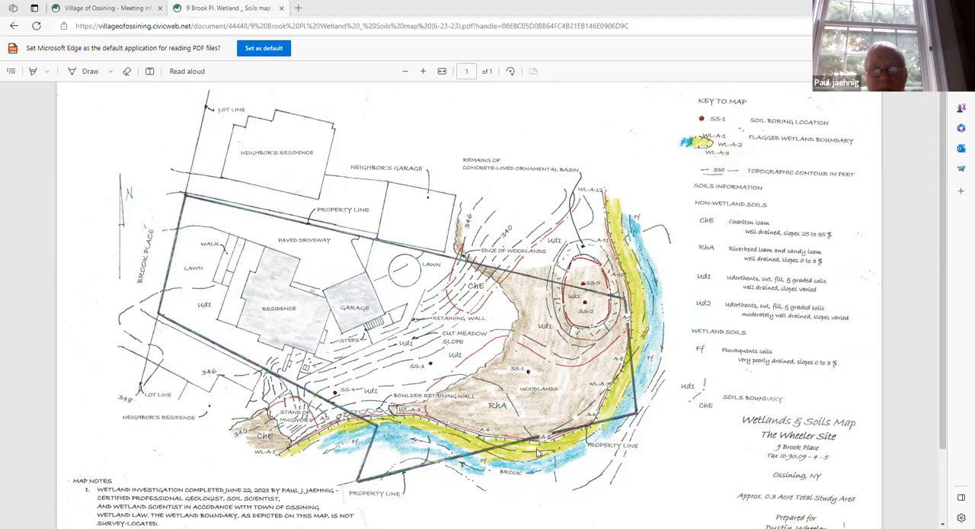
mouse_move(339, 429)
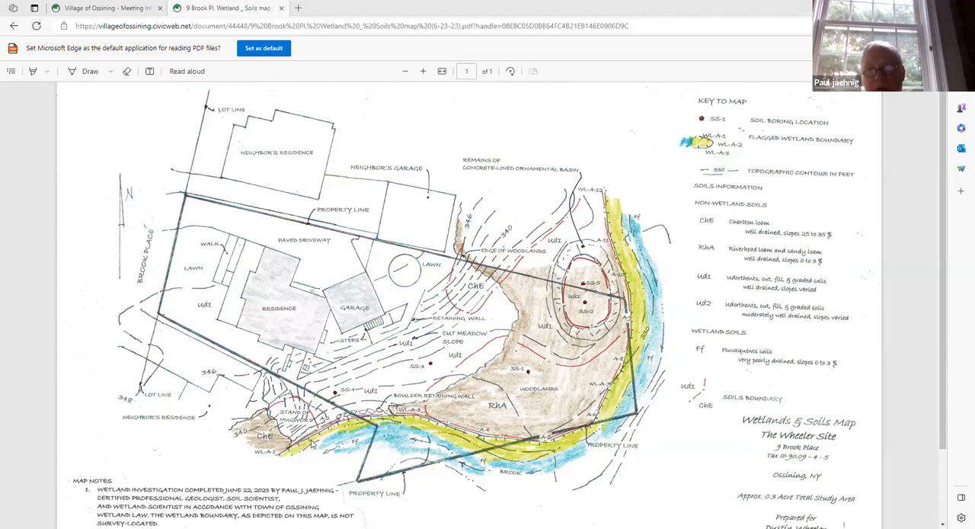
mouse_move(514, 456)
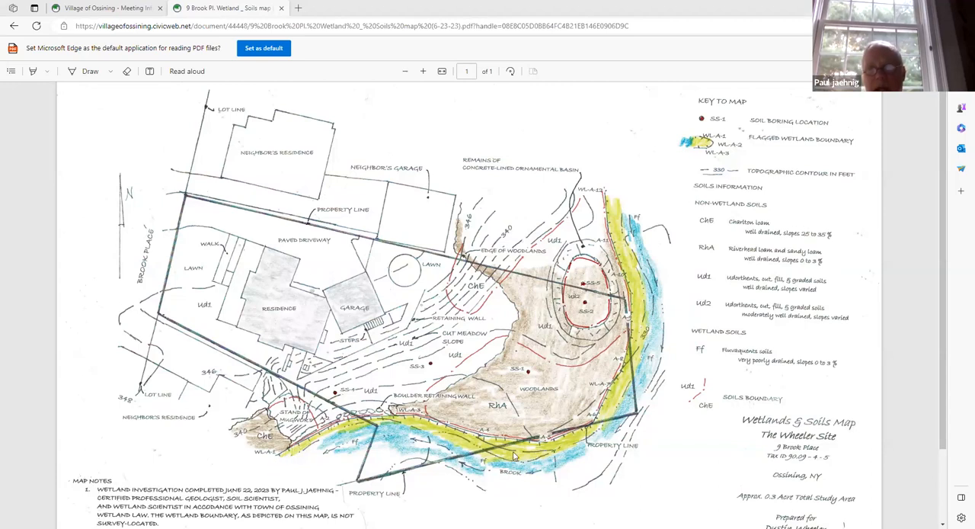
mouse_move(631, 230)
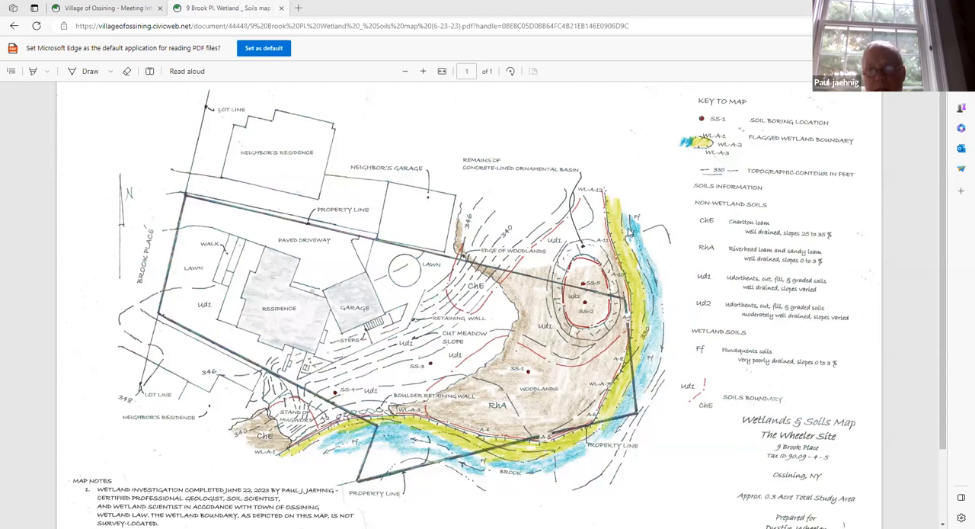
mouse_move(626, 228)
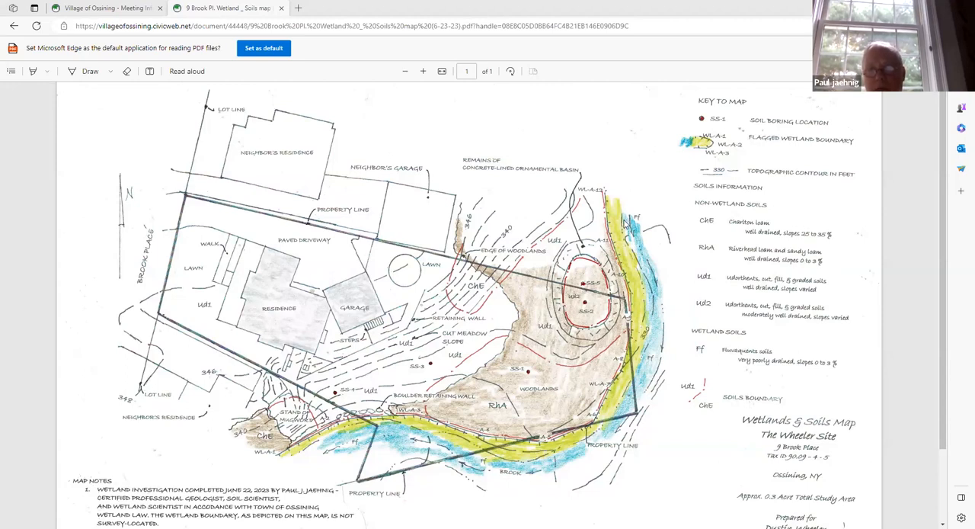
mouse_move(594, 427)
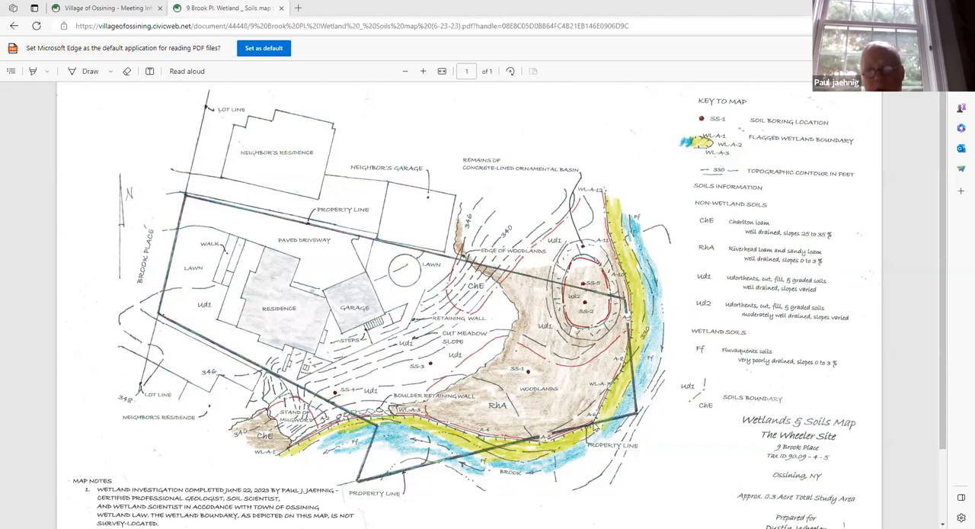
mouse_move(385, 425)
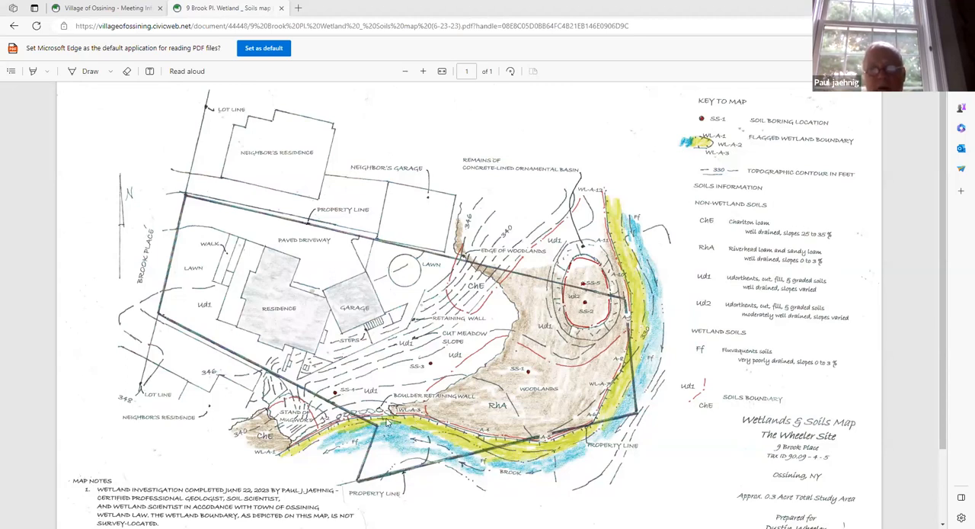
mouse_move(420, 419)
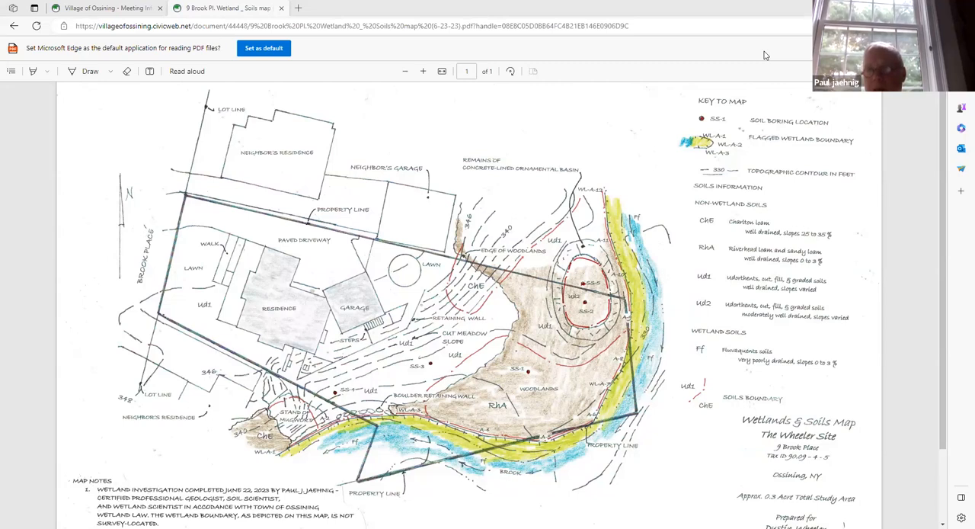
mouse_move(681, 267)
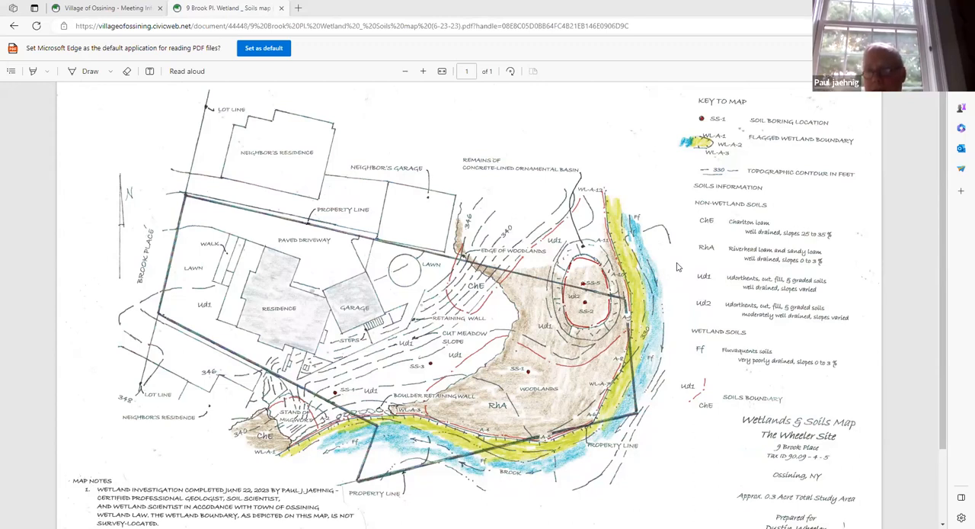
mouse_move(562, 55)
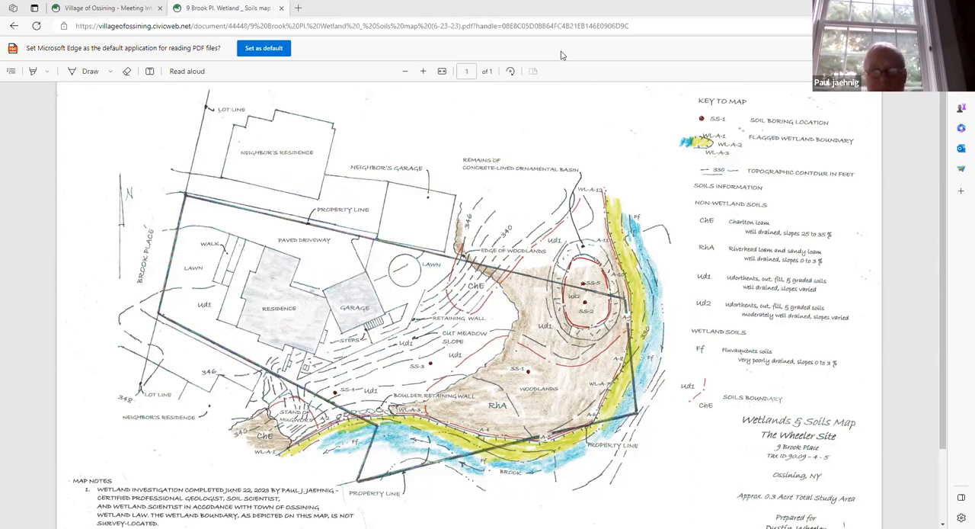
mouse_move(649, 278)
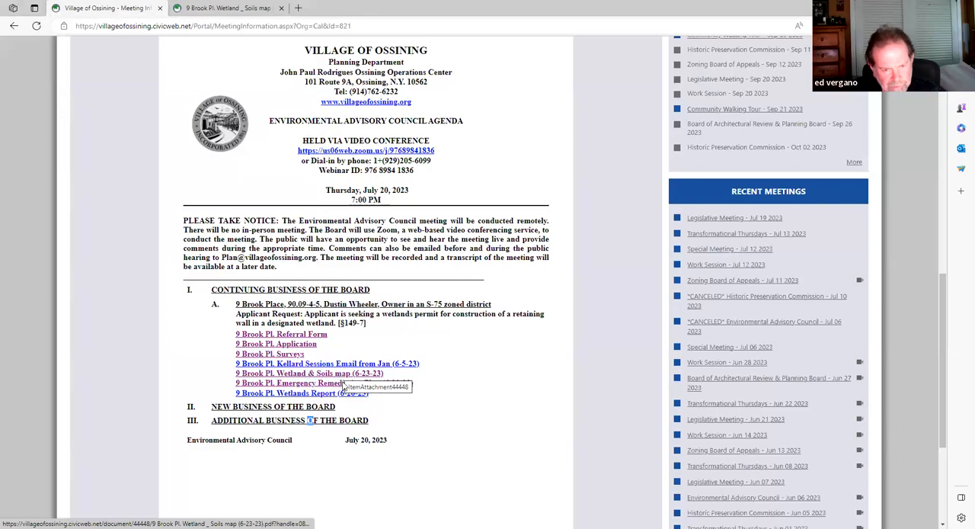
Open the '9 Brook Pl. Emergency Remediation Plan' link from the council agenda.
click(290, 382)
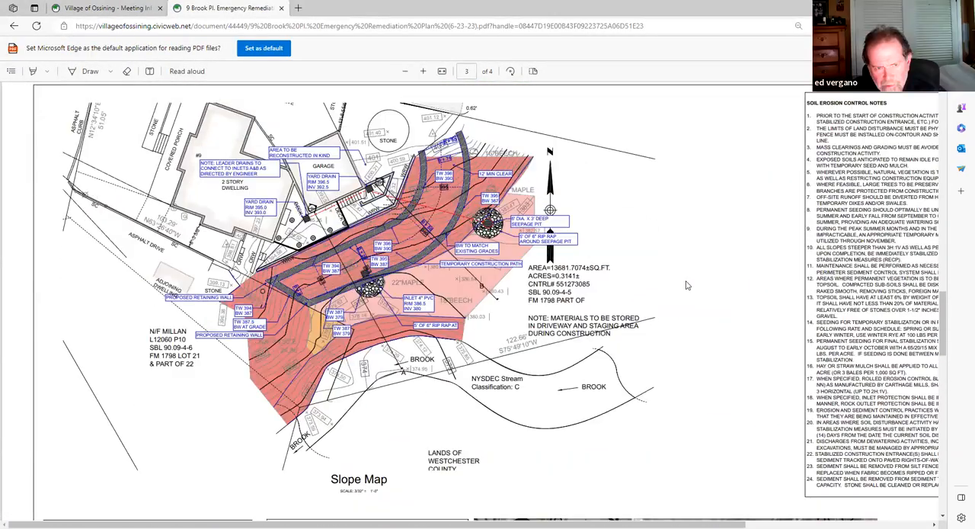
Scroll to the page-2 Rear Yard Plan showing the proposed retaining walls.
scroll(down, 3)
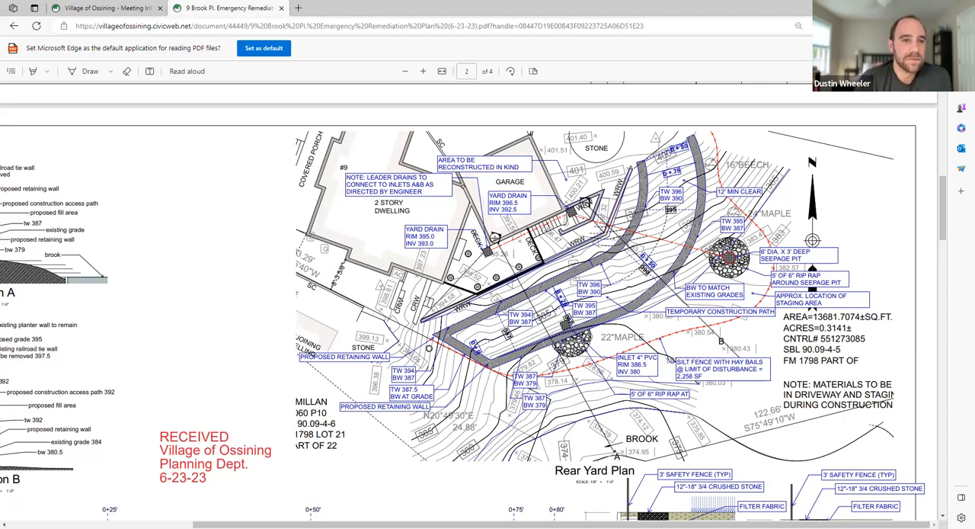
mouse_move(730, 278)
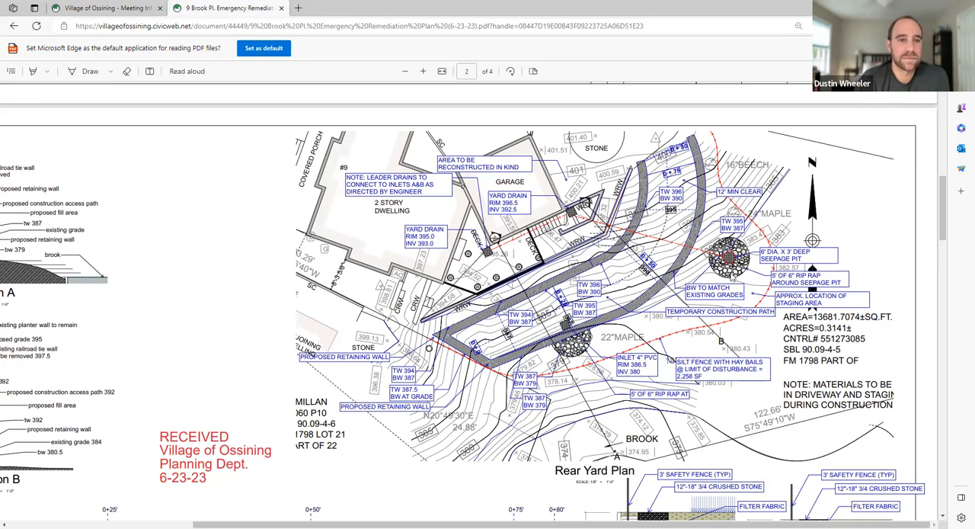